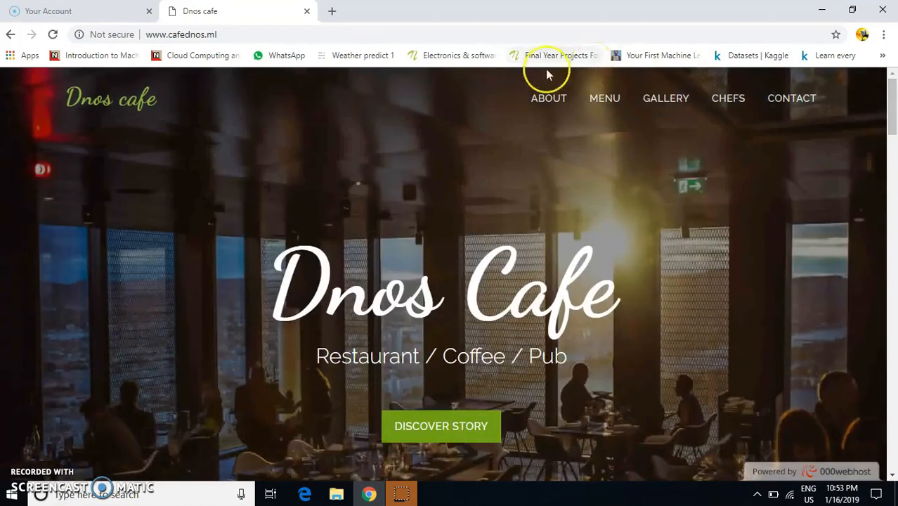
{"action": "mouse_move", "coordinate": [79, 35]}
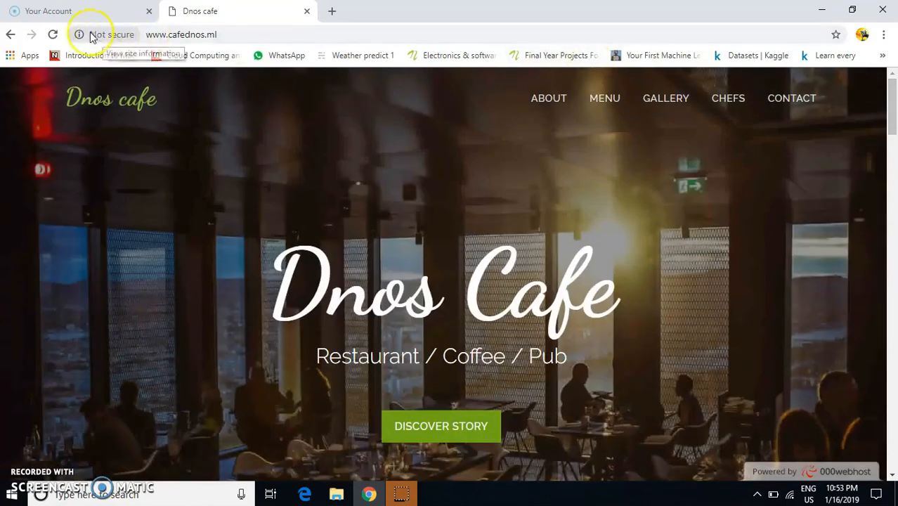
{"action": "left_click", "coordinate": [93, 33]}
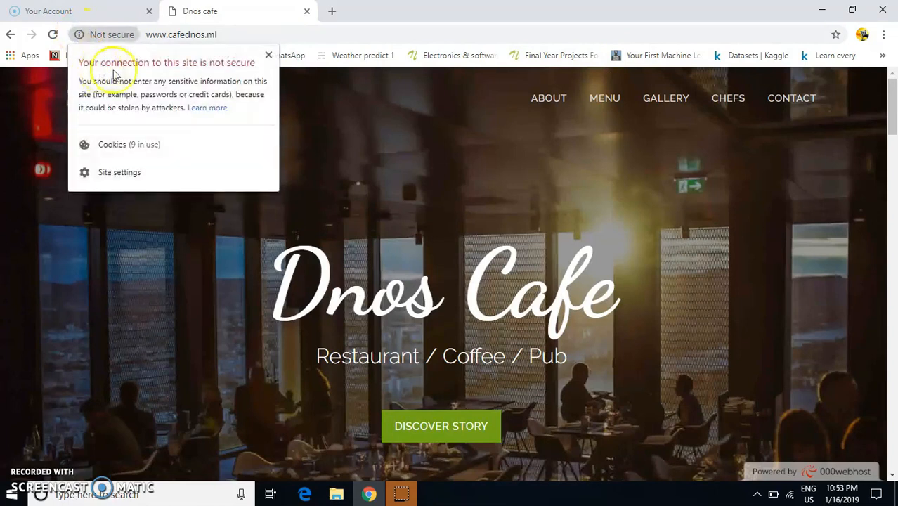
{"action": "mouse_move", "coordinate": [332, 194]}
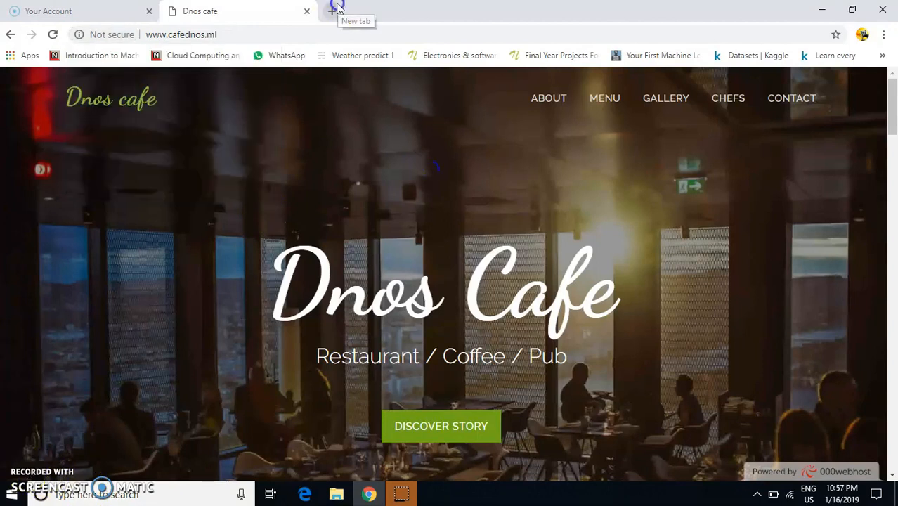
{"action": "left_click", "coordinate": [333, 11]}
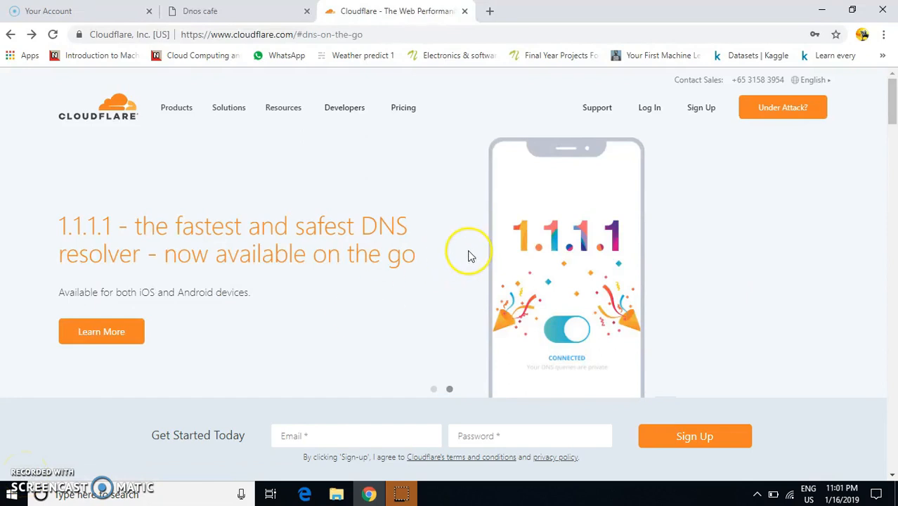
{"action": "mouse_move", "coordinate": [701, 107]}
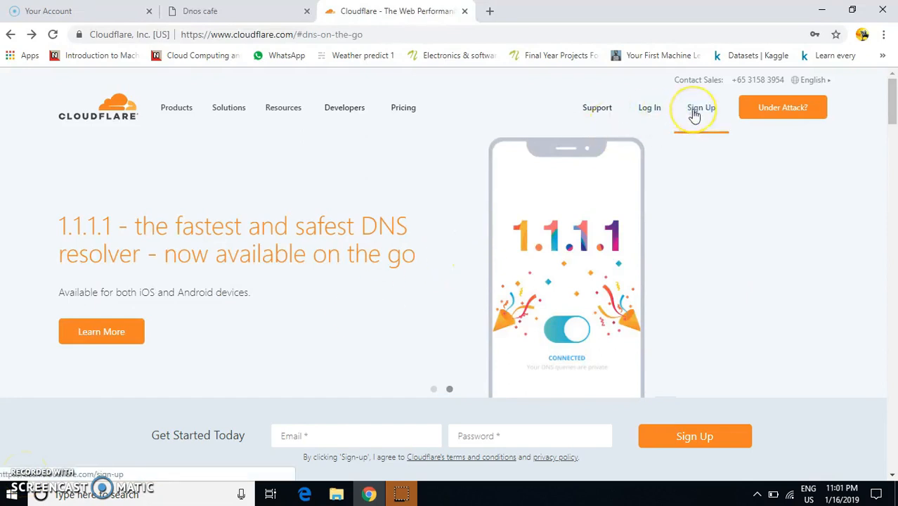
{"action": "left_click", "coordinate": [700, 107]}
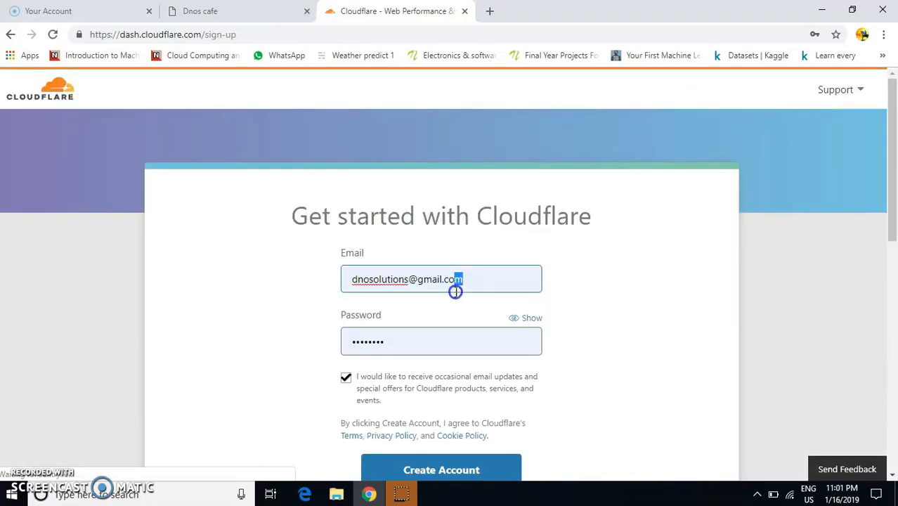
{"action": "left_click", "coordinate": [441, 279]}
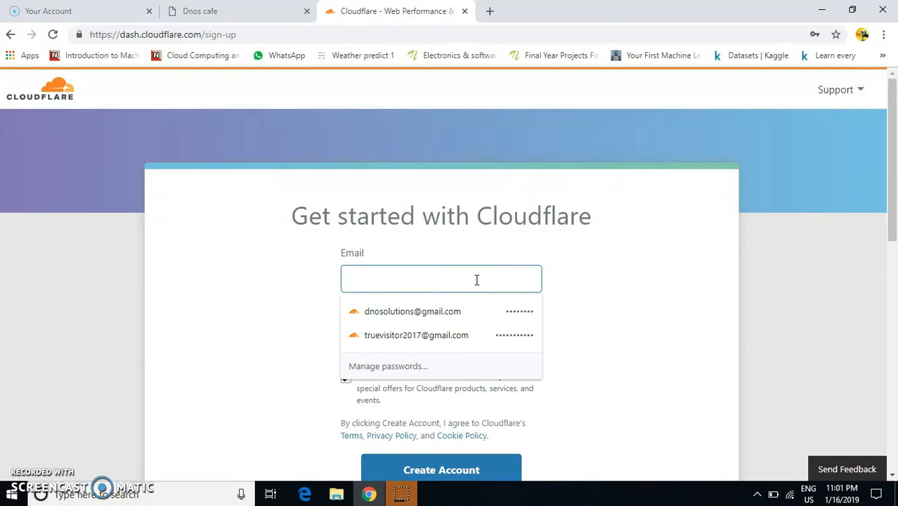
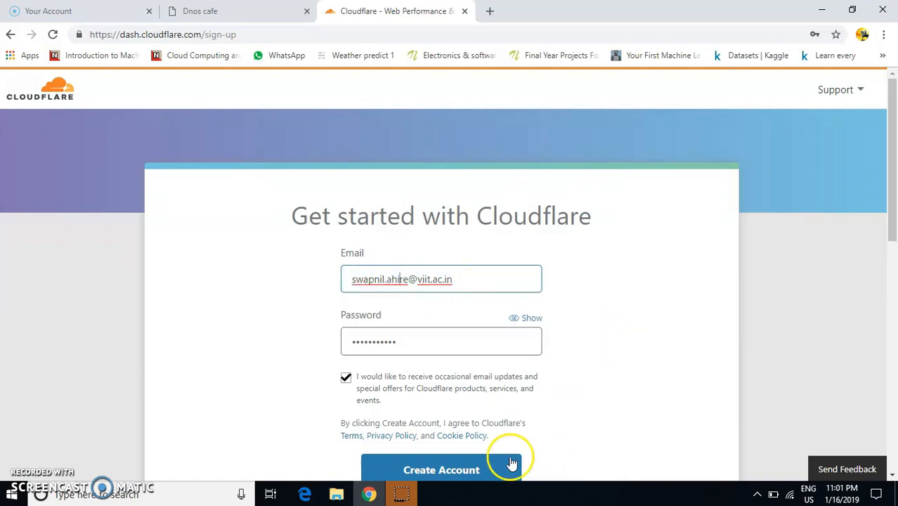
{"action": "left_click", "coordinate": [442, 469]}
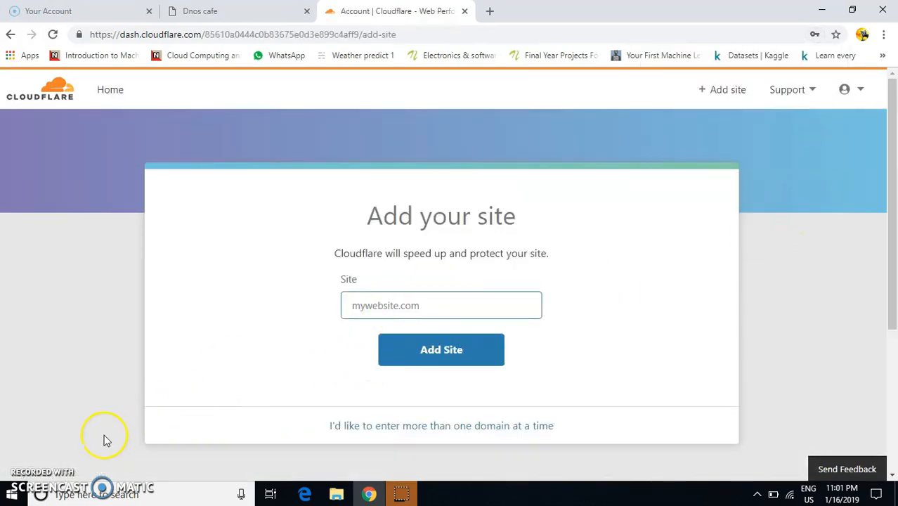
{"action": "mouse_move", "coordinate": [425, 236]}
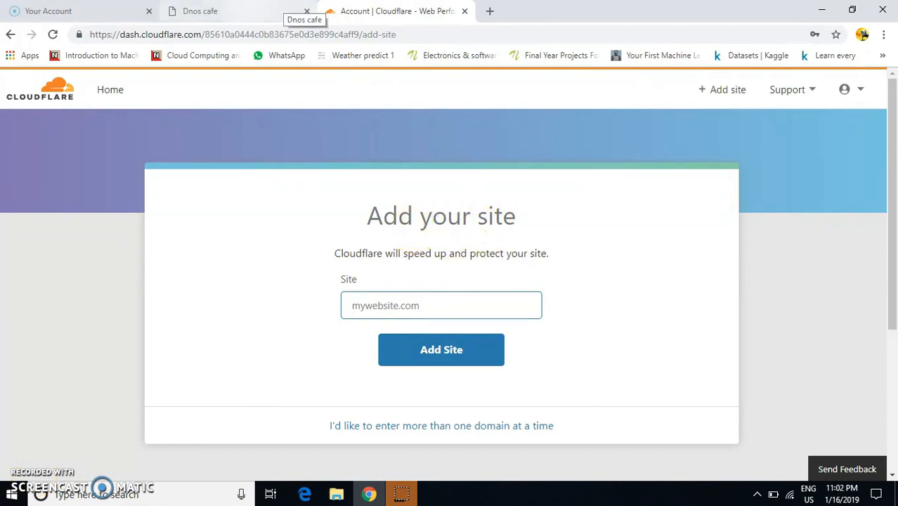
{"action": "left_click", "coordinate": [200, 10]}
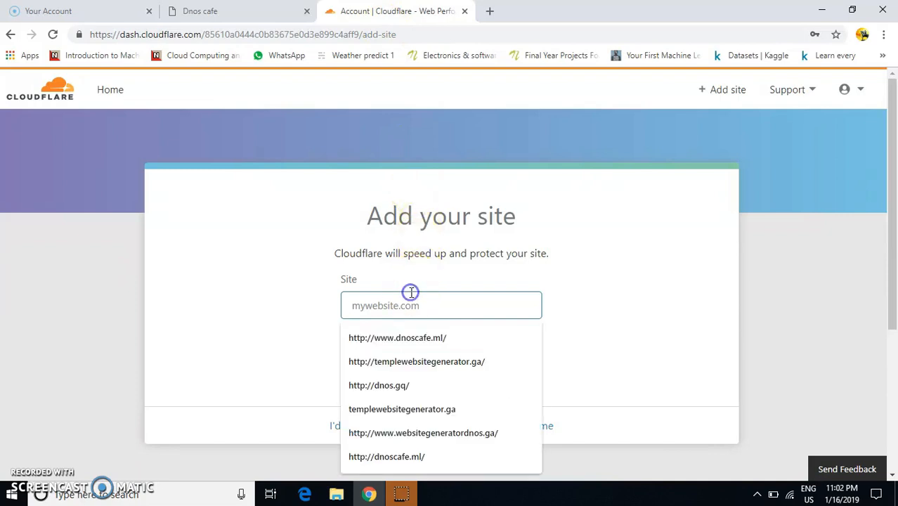
{"action": "type", "text": "http://www.cafednos.ml/"}
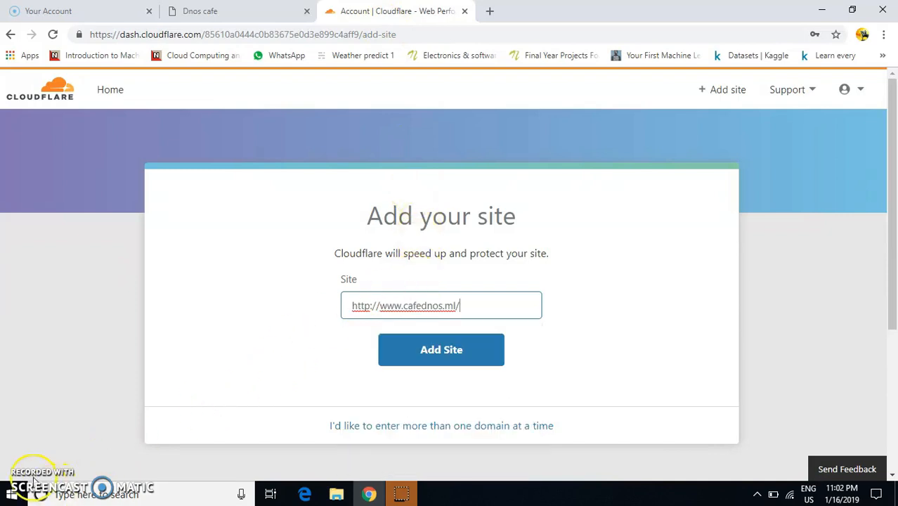
{"action": "left_click", "coordinate": [441, 349]}
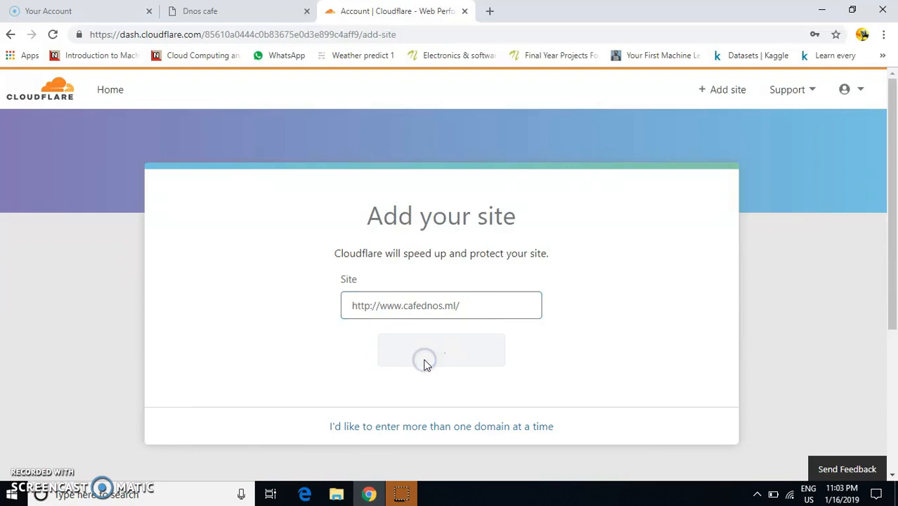
{"action": "mouse_move", "coordinate": [631, 325]}
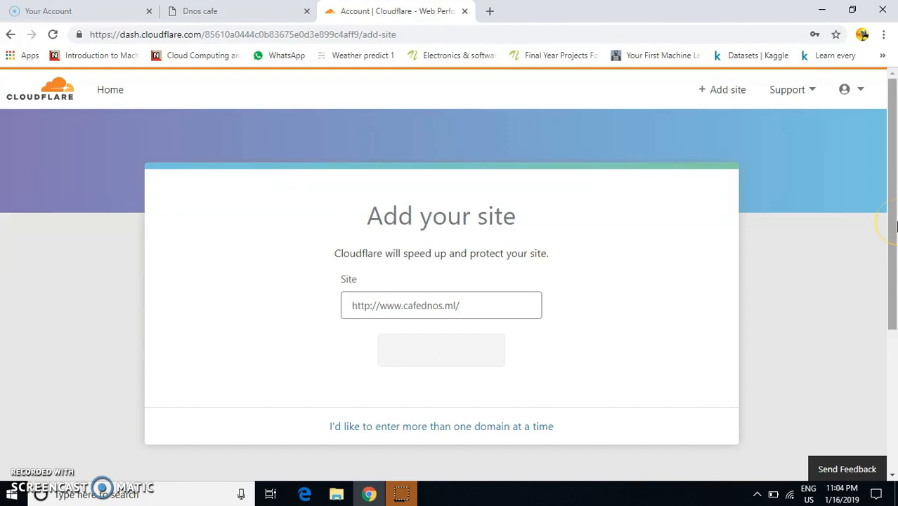
{"action": "left_click", "coordinate": [441, 350]}
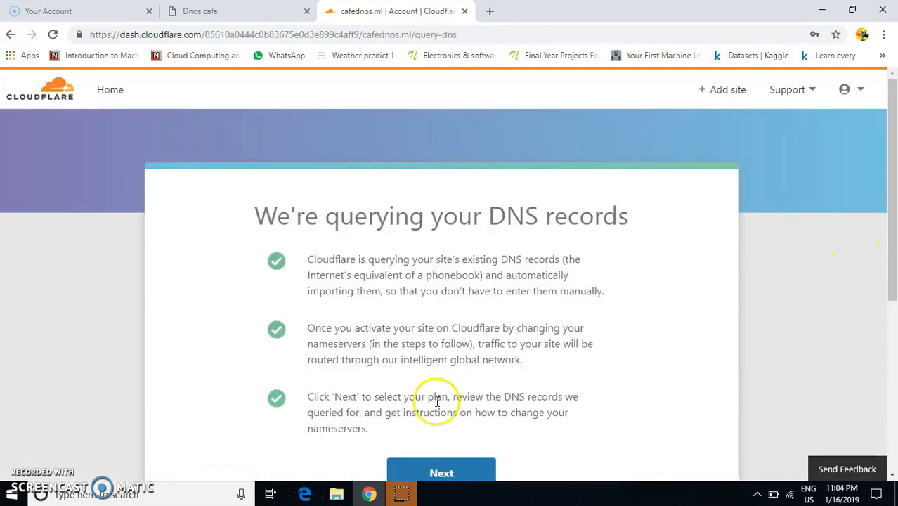
{"action": "mouse_move", "coordinate": [446, 449]}
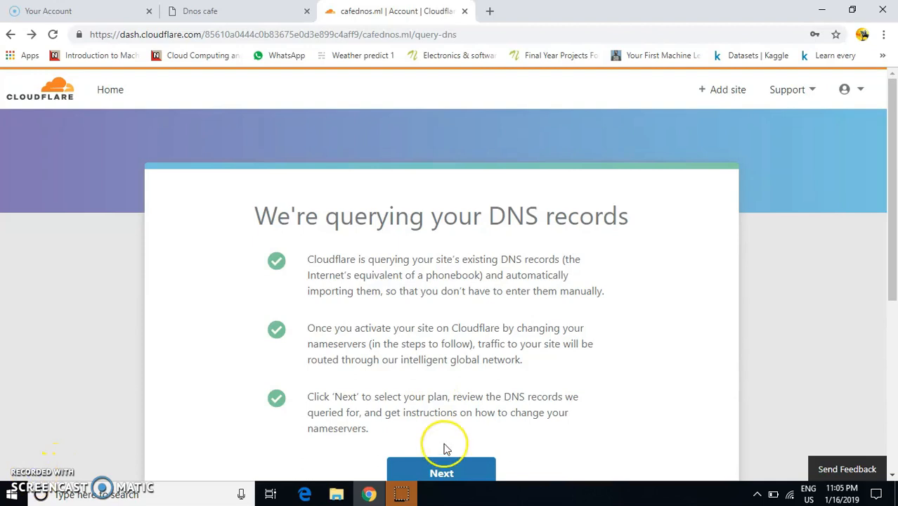
Choose and confirm the Free plan for cafednos.ml
{"action": "left_click", "coordinate": [442, 473]}
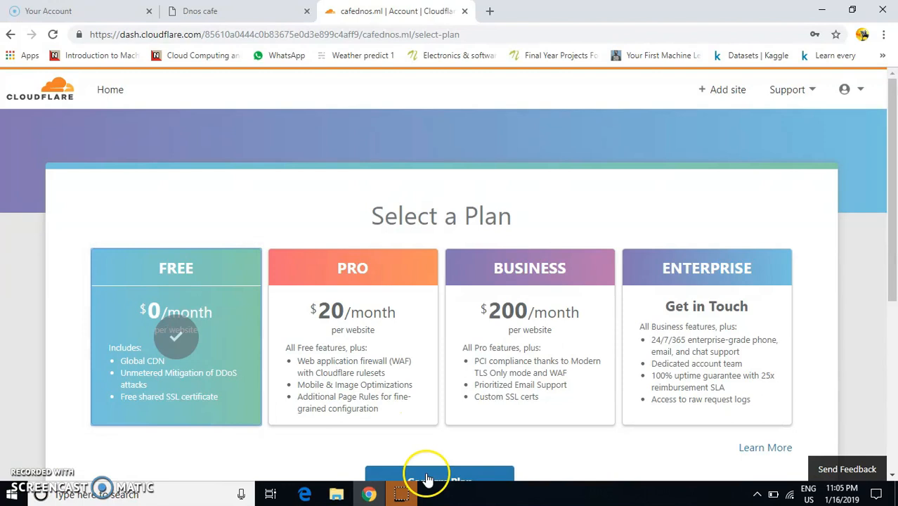
{"action": "left_click", "coordinate": [439, 478]}
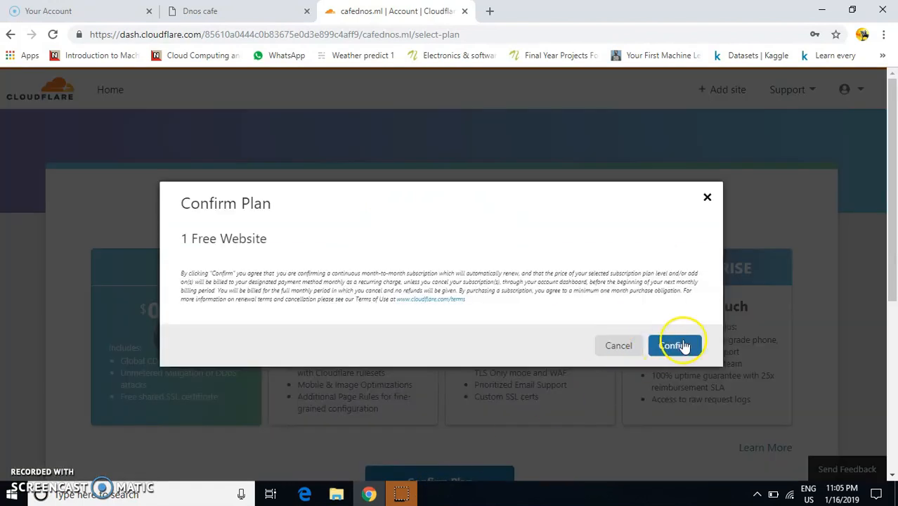
{"action": "left_click", "coordinate": [673, 345]}
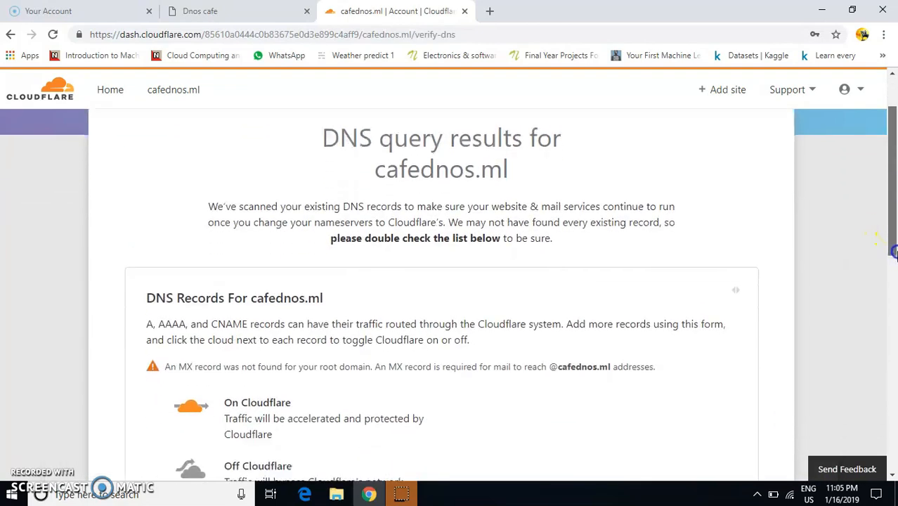
Review the imported A and www CNAME records, then continue to the nameserver page
{"action": "scroll", "scroll_direction": "down", "scroll_amount": 3}
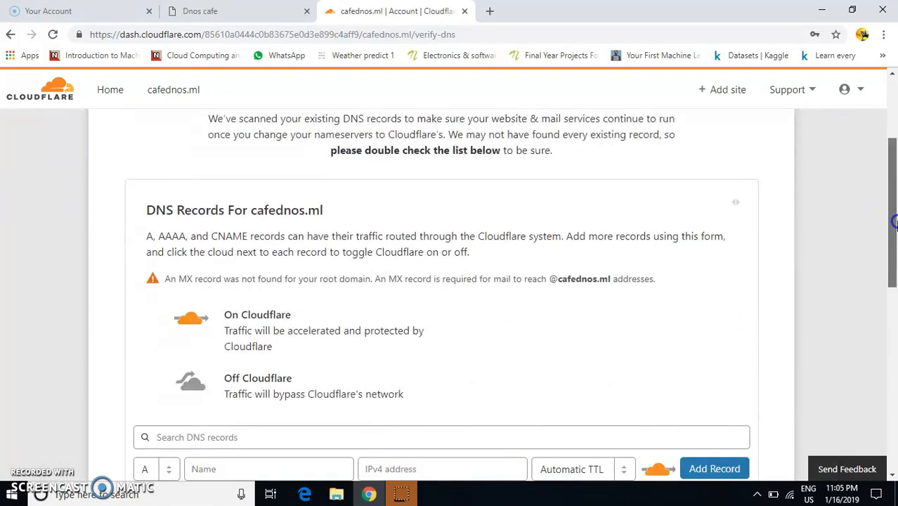
{"action": "scroll", "scroll_direction": "down", "scroll_amount": 3}
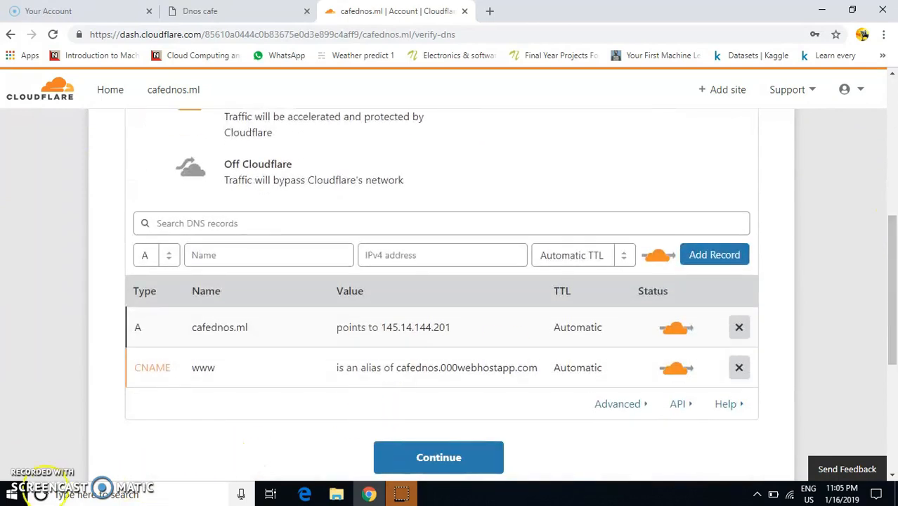
{"action": "left_click", "coordinate": [219, 327]}
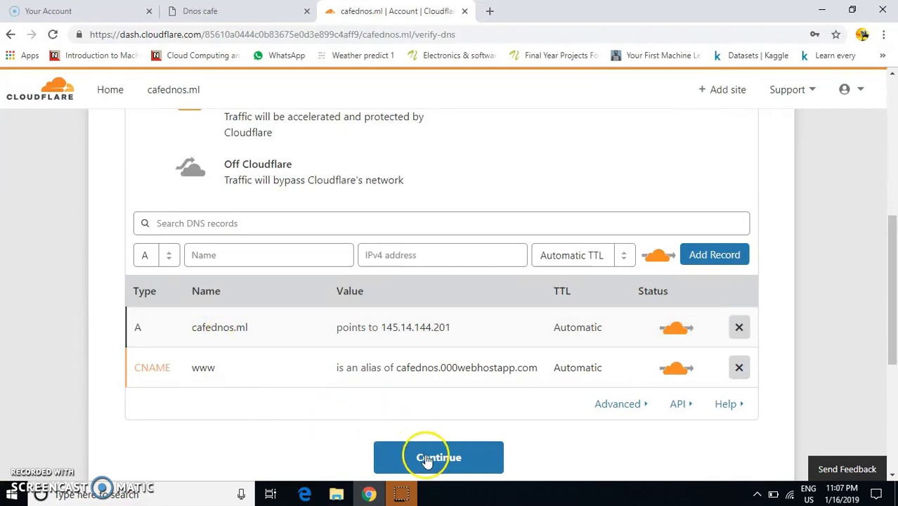
{"action": "left_click", "coordinate": [438, 457]}
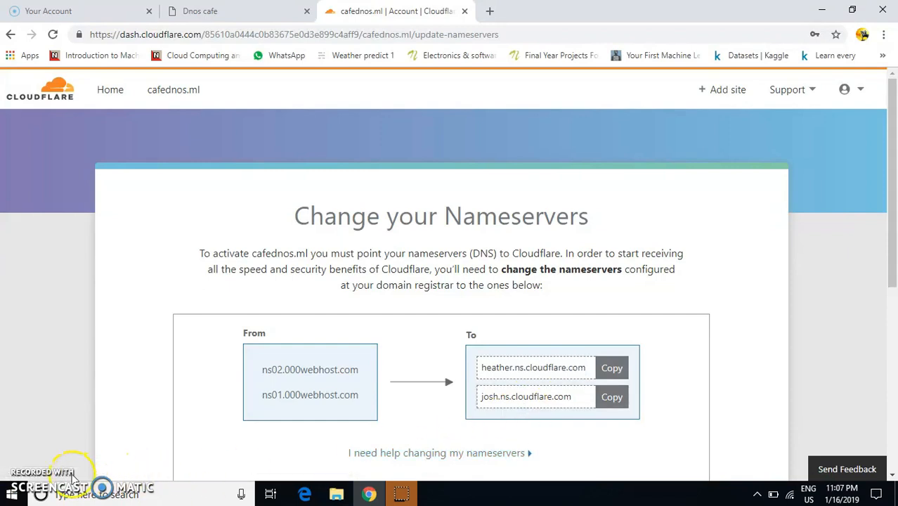
{"action": "mouse_move", "coordinate": [341, 333]}
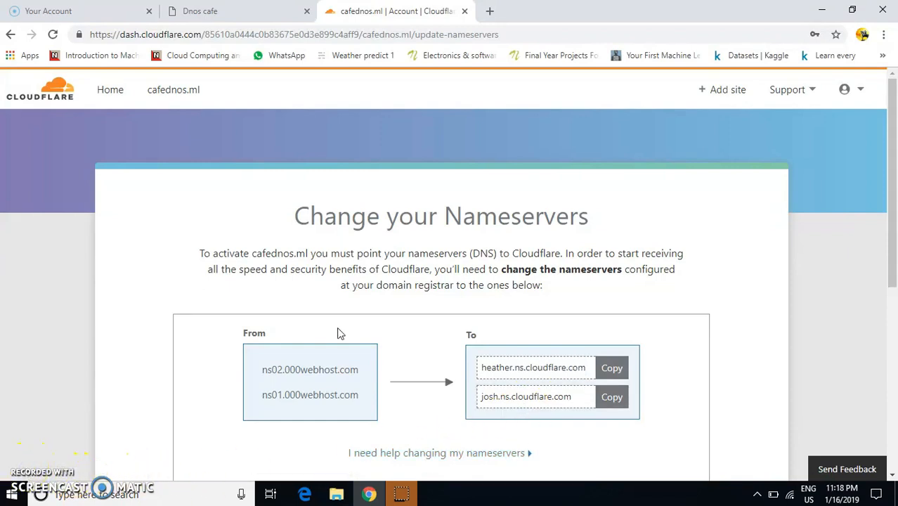
{"action": "mouse_move", "coordinate": [387, 273]}
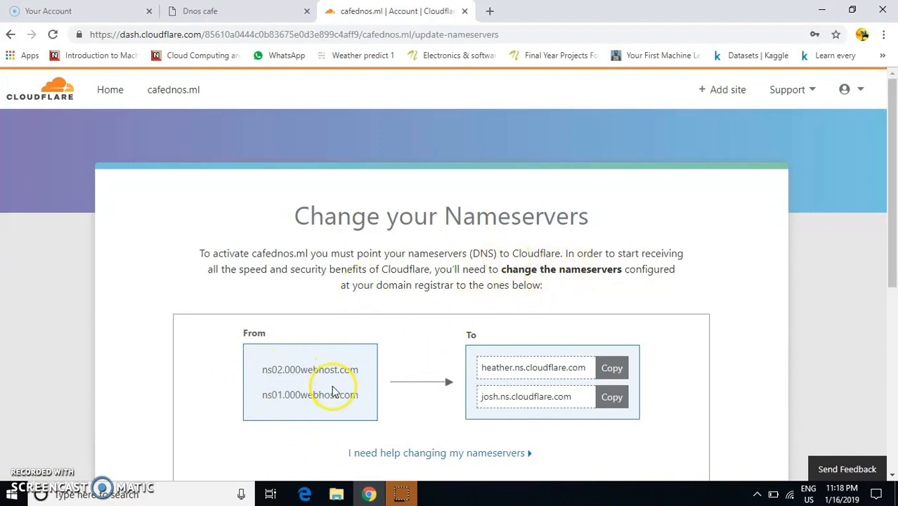
{"action": "mouse_move", "coordinate": [541, 325]}
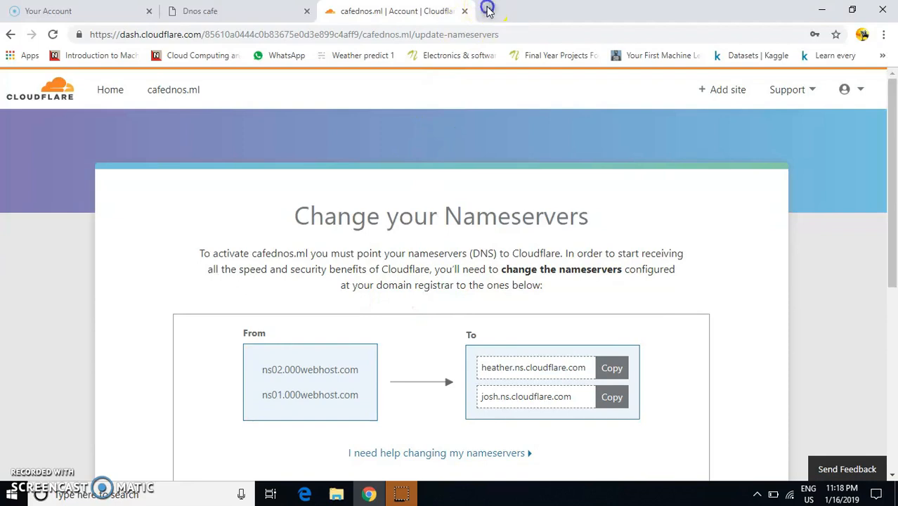
Log in to Freenom with a Google account and reach My Domains
{"action": "left_click", "coordinate": [487, 11]}
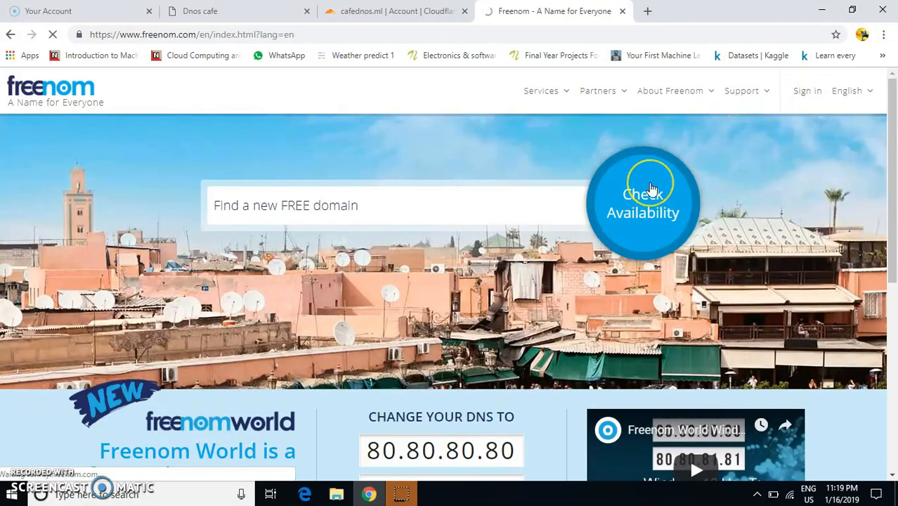
{"action": "mouse_move", "coordinate": [573, 246]}
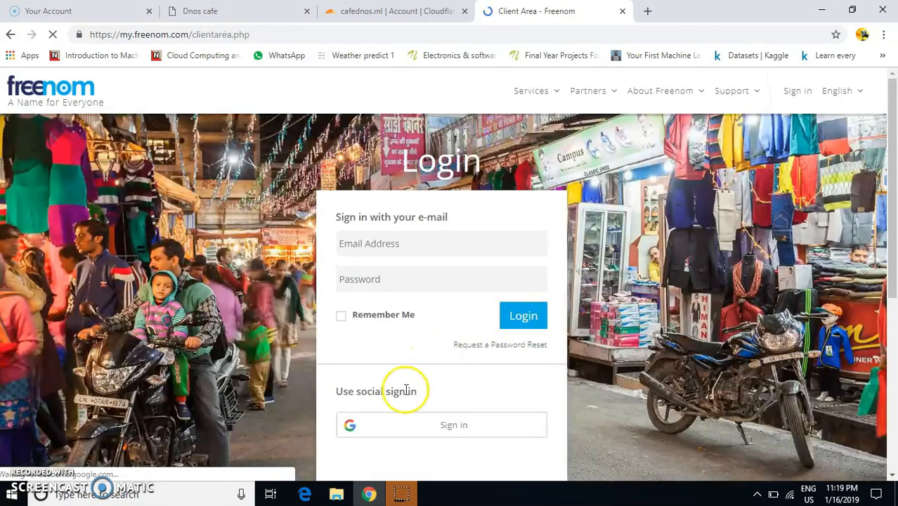
{"action": "left_click", "coordinate": [441, 425]}
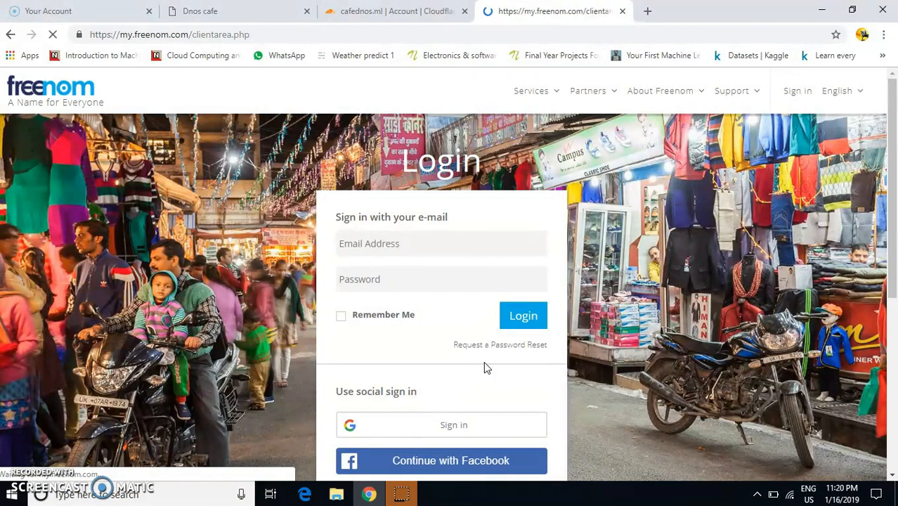
{"action": "left_click", "coordinate": [523, 315]}
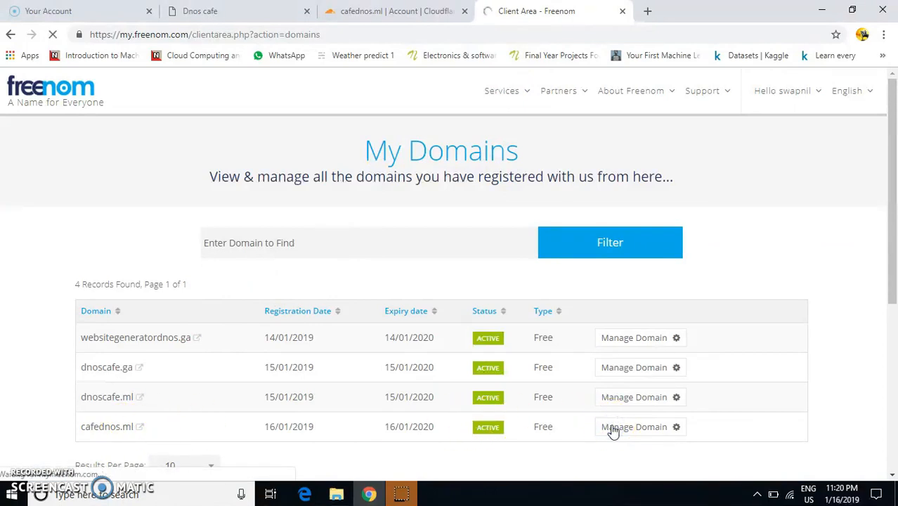
Open the Nameservers settings for cafednos.ml under Management Tools
{"action": "left_click", "coordinate": [633, 427]}
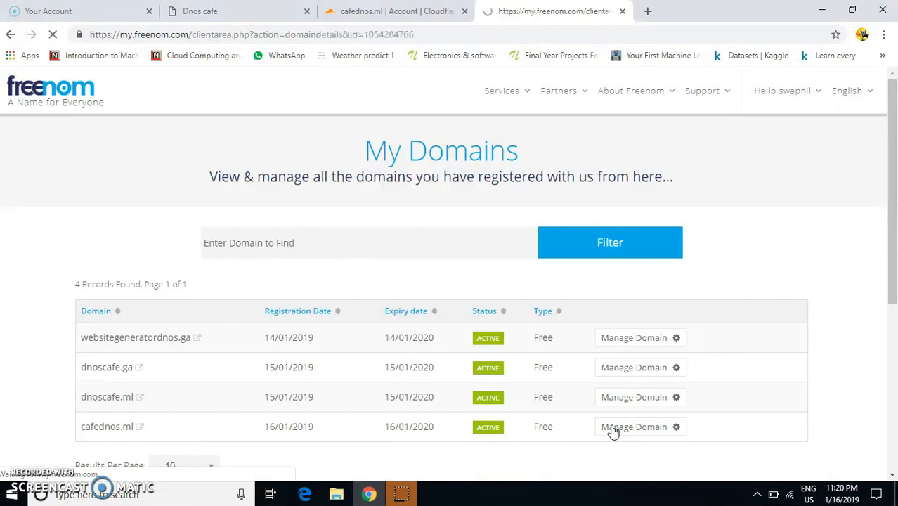
{"action": "left_click", "coordinate": [634, 426]}
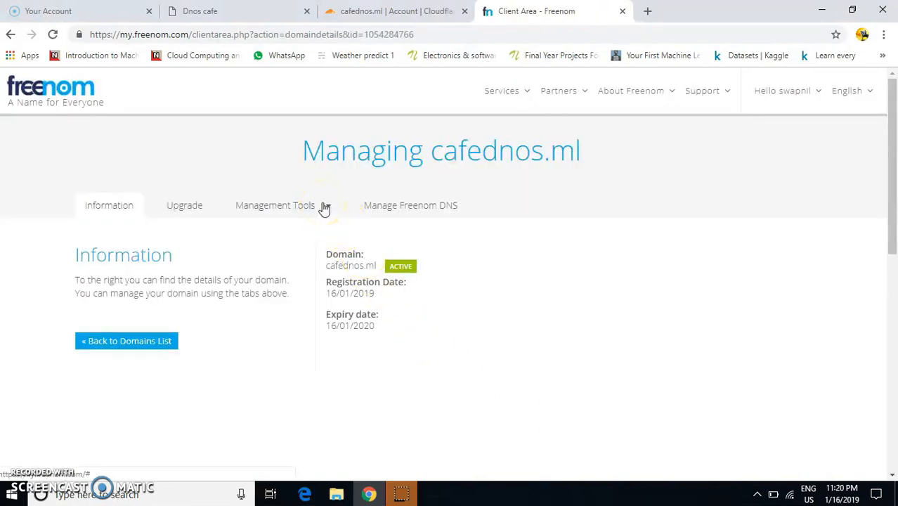
{"action": "left_click", "coordinate": [274, 205]}
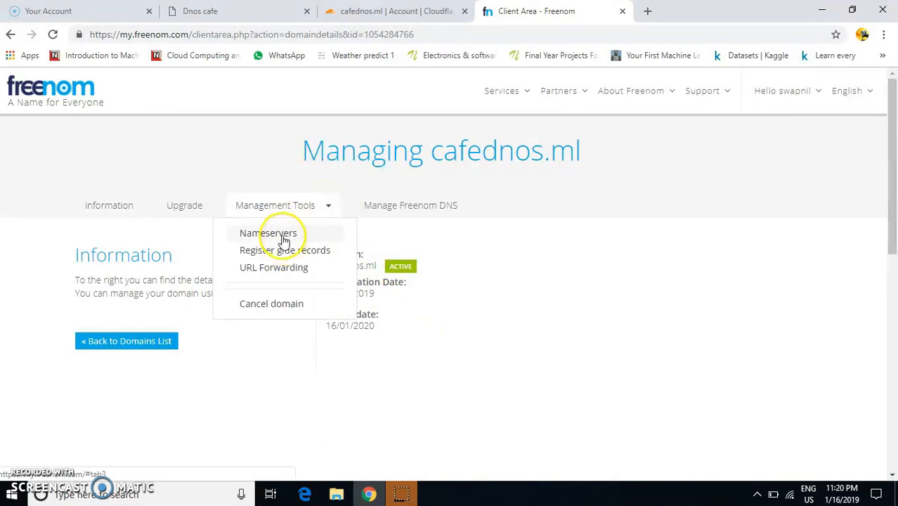
{"action": "left_click", "coordinate": [268, 233]}
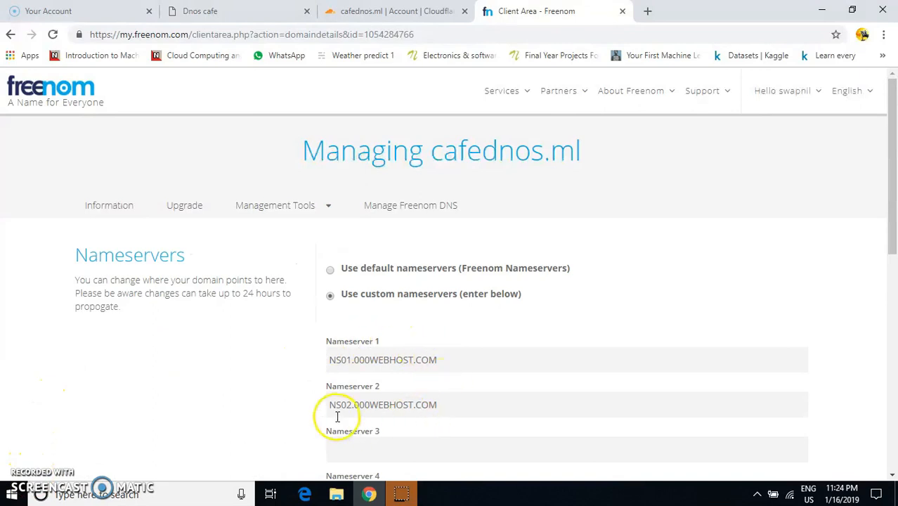
{"action": "mouse_move", "coordinate": [411, 436]}
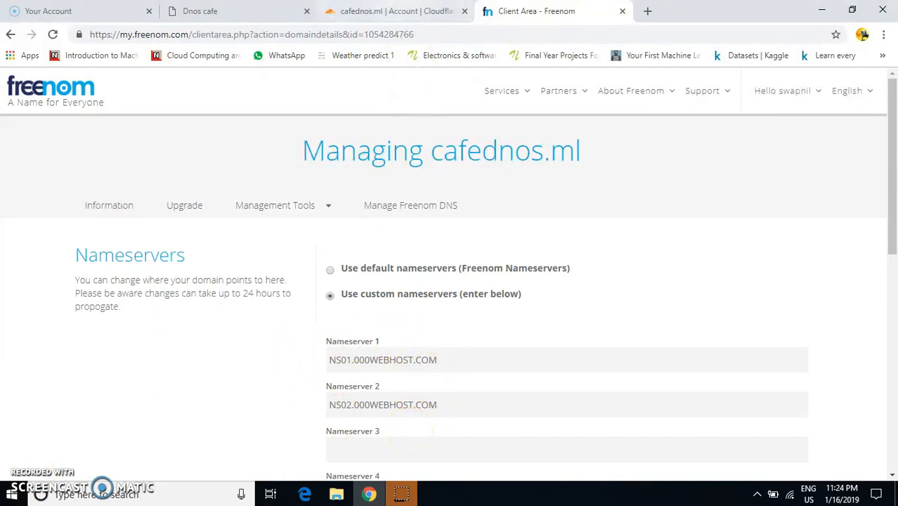
Enter heather.ns.cloudflare.com and josh.ns.cloudflare.com as nameservers and save them
{"action": "left_click", "coordinate": [391, 11]}
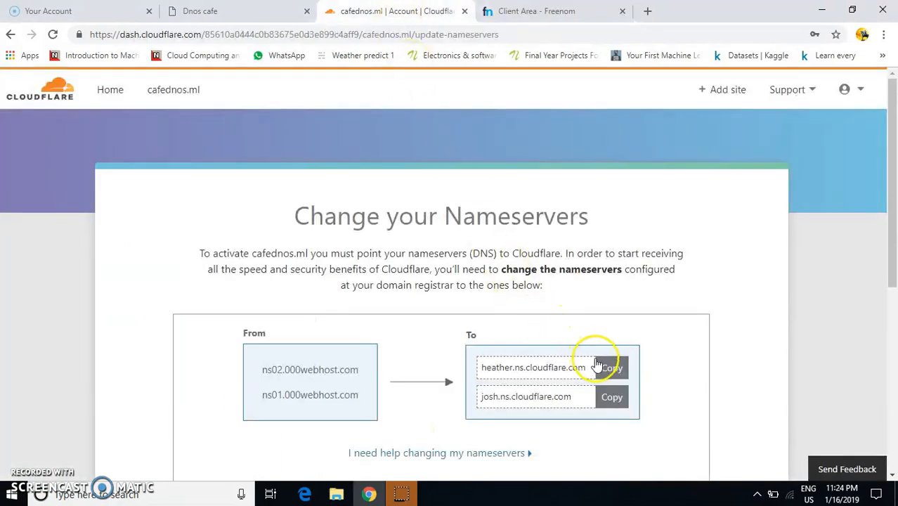
{"action": "left_click", "coordinate": [536, 10]}
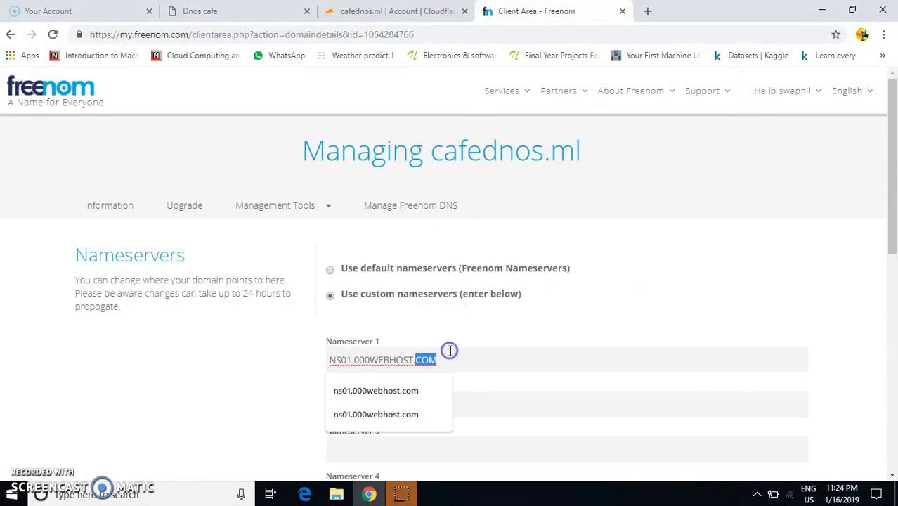
{"action": "type", "text": "heather.ns.cloudflare.com"}
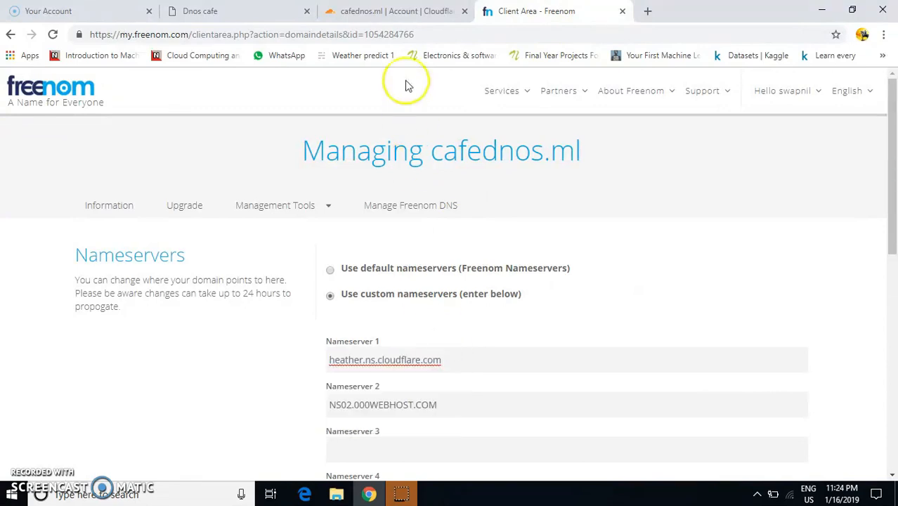
{"action": "left_click", "coordinate": [390, 11]}
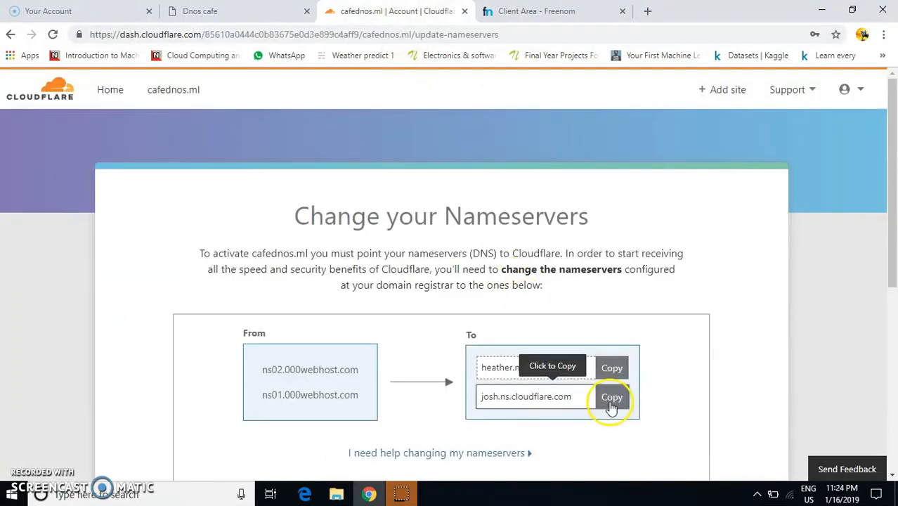
{"action": "left_click", "coordinate": [536, 10]}
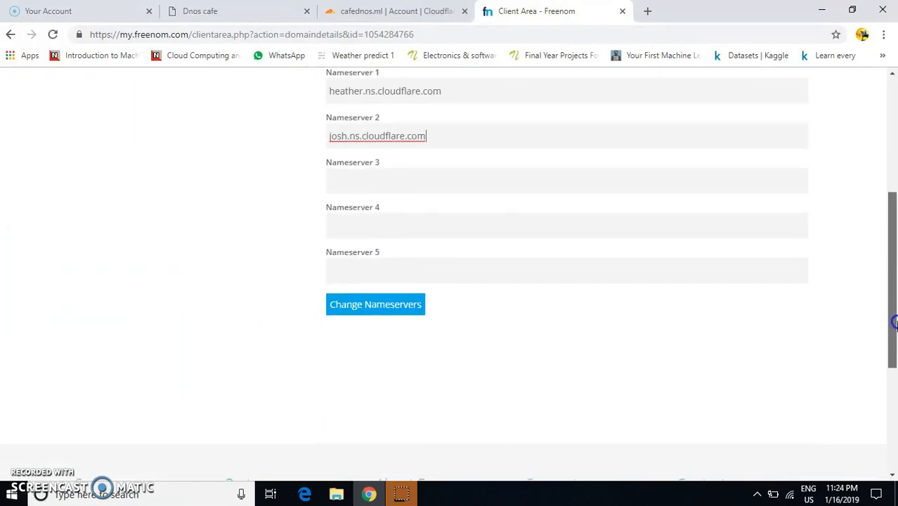
{"action": "left_click", "coordinate": [376, 304]}
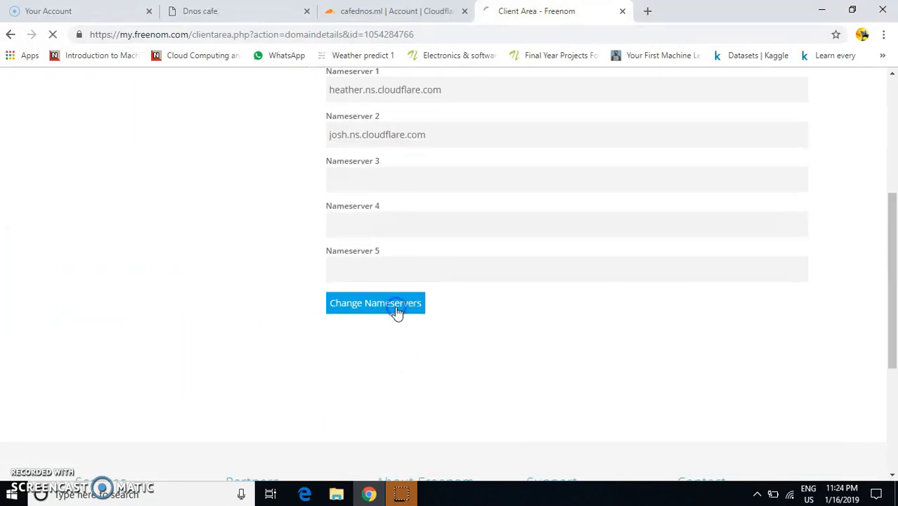
{"action": "left_click", "coordinate": [376, 303]}
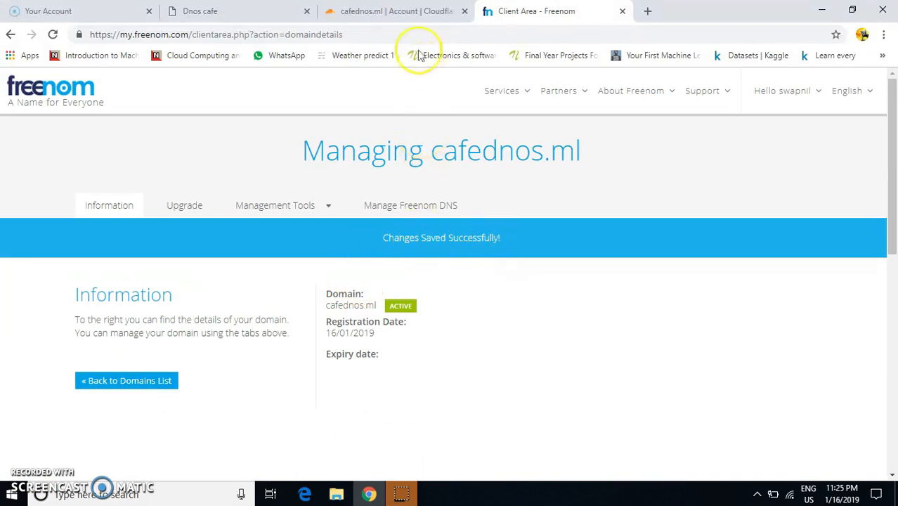
{"action": "left_click", "coordinate": [393, 10]}
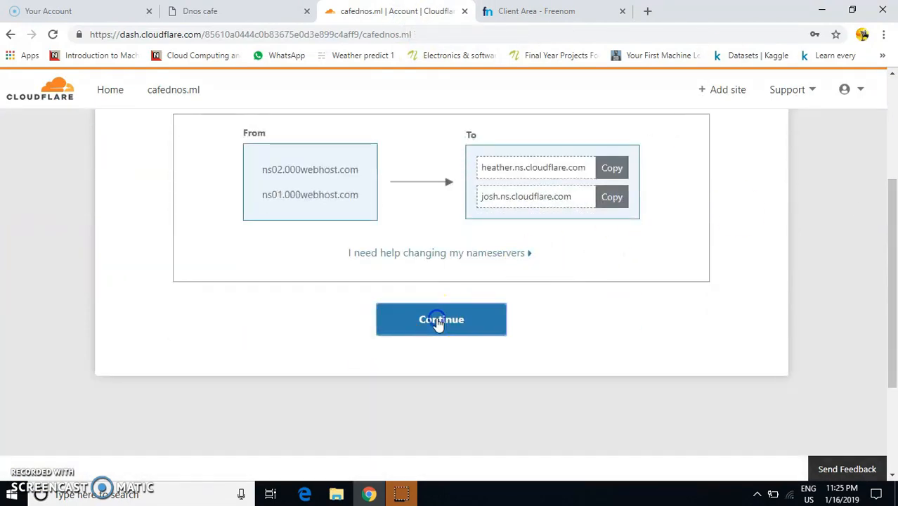
Confirm the nameserver change in Cloudflare and go to the Crypto settings
{"action": "left_click", "coordinate": [441, 319]}
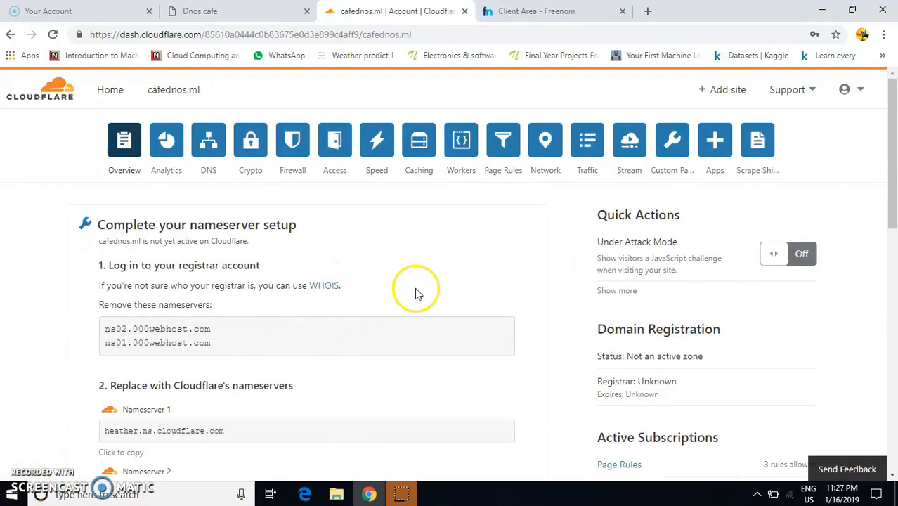
{"action": "scroll", "scroll_direction": "down", "scroll_amount": 3}
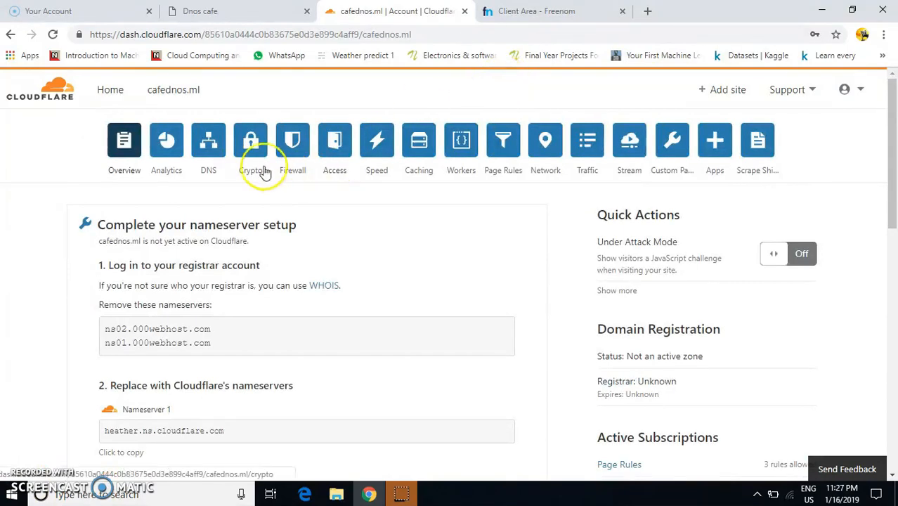
{"action": "left_click", "coordinate": [250, 140]}
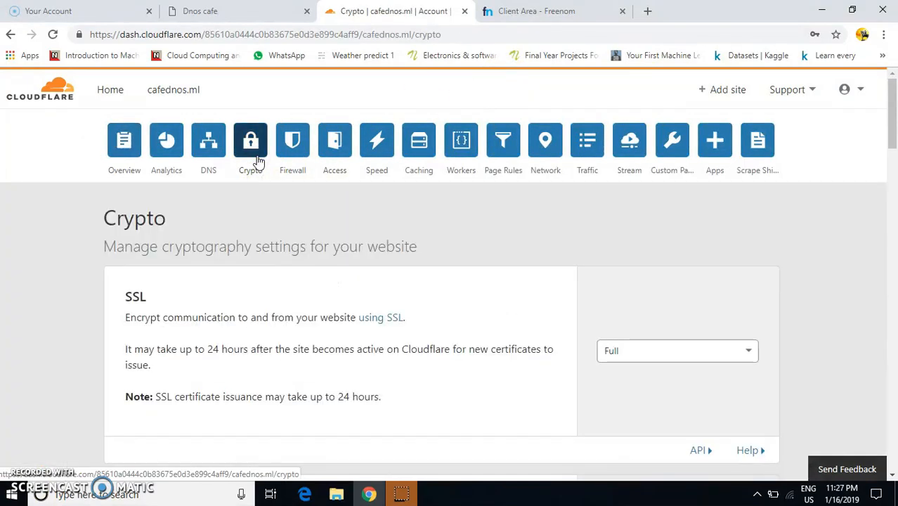
{"action": "mouse_move", "coordinate": [144, 391]}
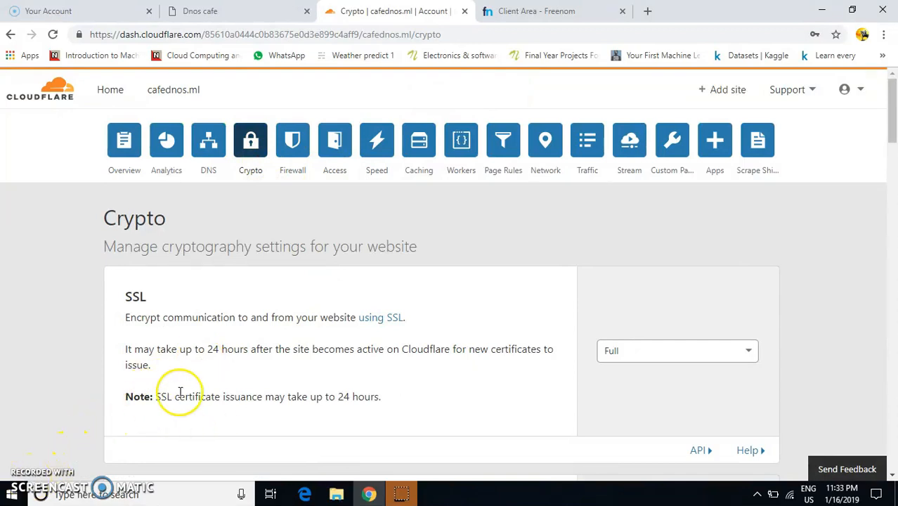
{"action": "mouse_move", "coordinate": [293, 396]}
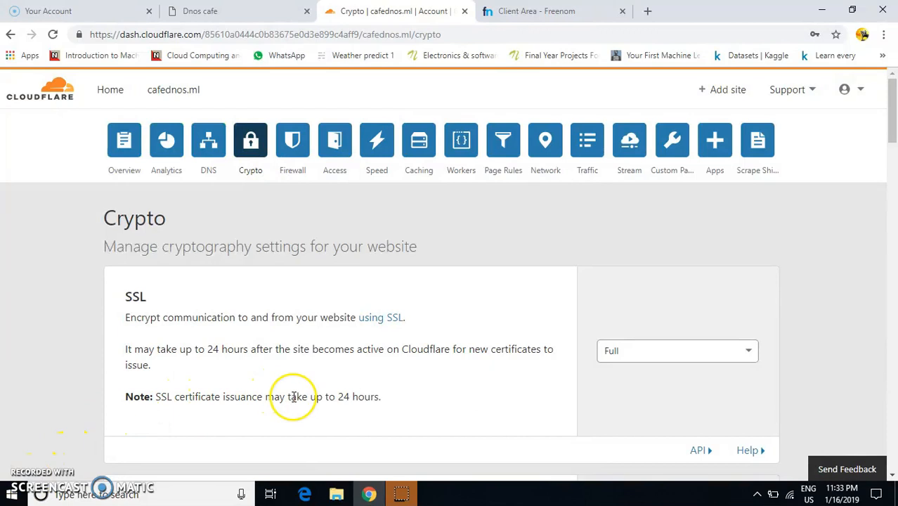
{"action": "mouse_move", "coordinate": [354, 400]}
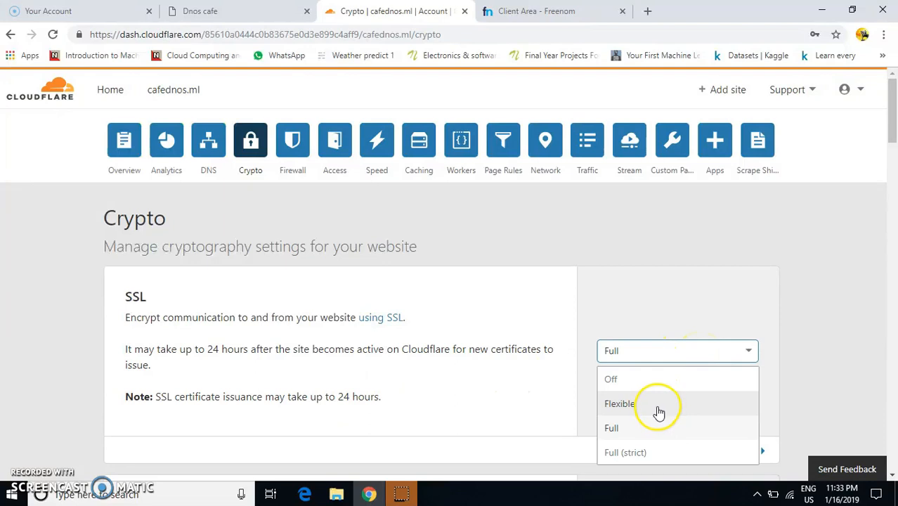
Set the SSL mode for cafednos.ml to Flexible
{"action": "left_click", "coordinate": [619, 403]}
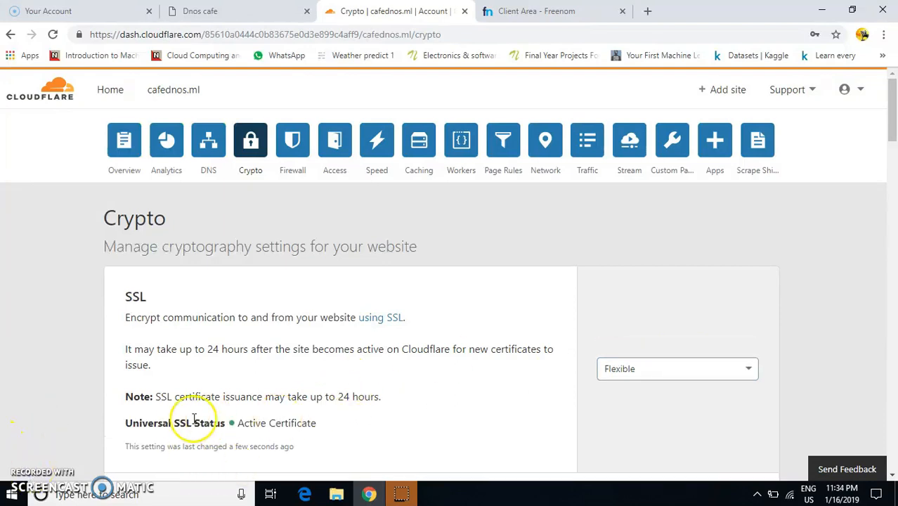
{"action": "mouse_move", "coordinate": [219, 422]}
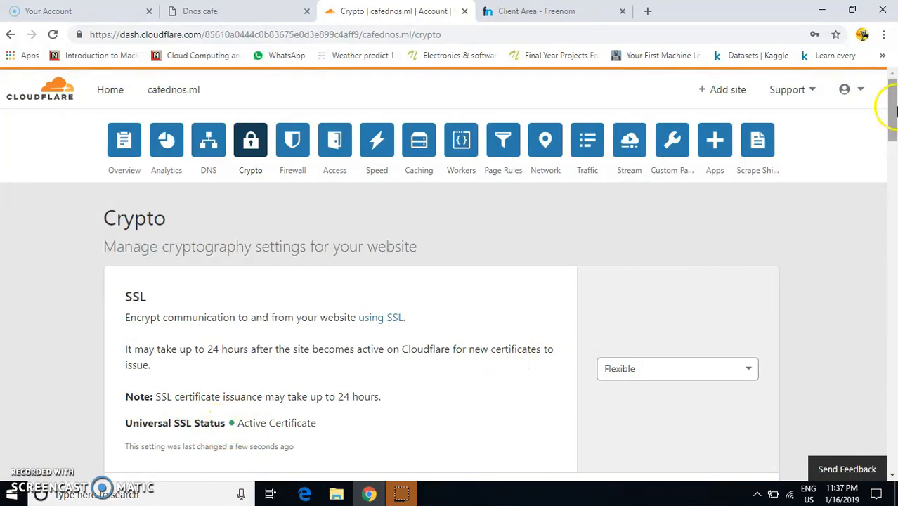
{"action": "scroll", "scroll_direction": "down", "scroll_amount": 3}
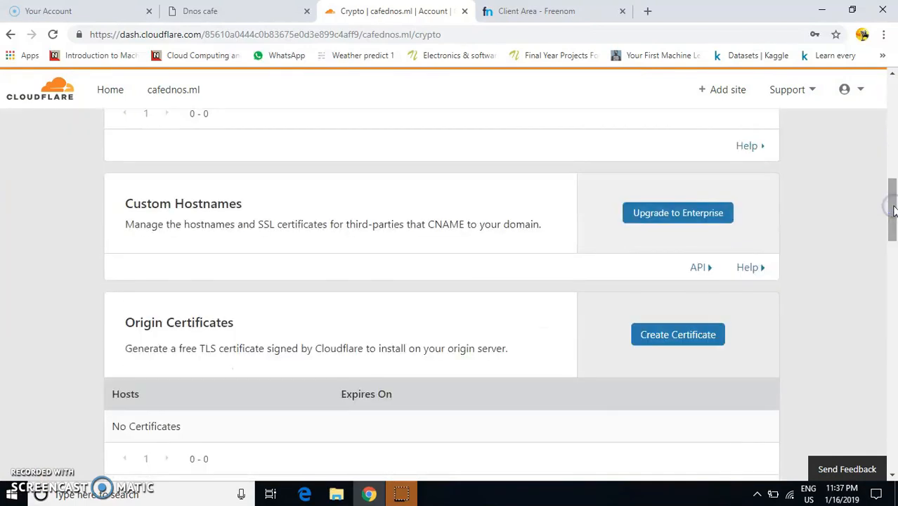
{"action": "scroll", "scroll_direction": "down", "scroll_amount": 3}
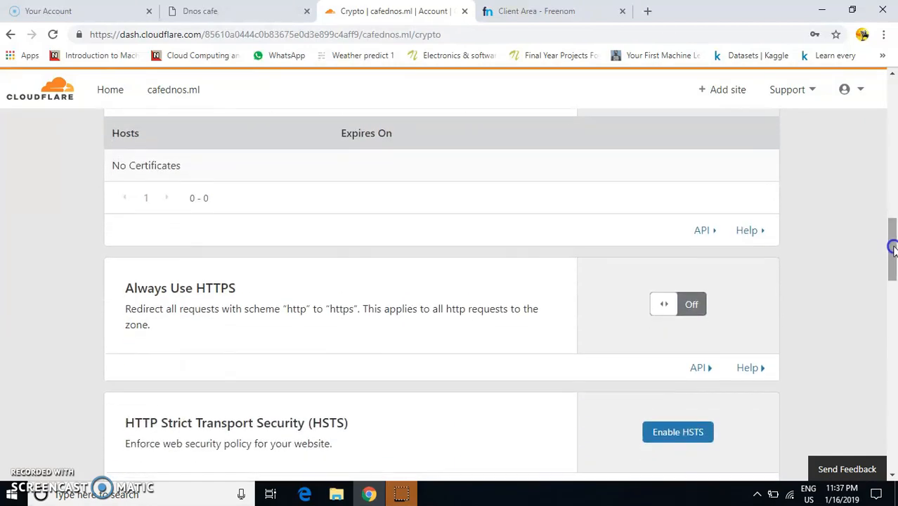
{"action": "scroll", "scroll_direction": "down", "scroll_amount": 3}
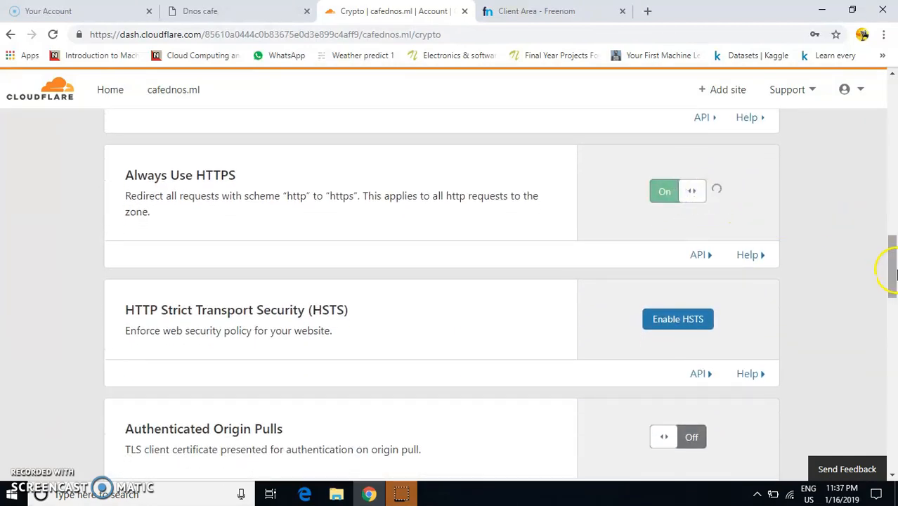
{"action": "scroll", "scroll_direction": "down", "scroll_amount": 3}
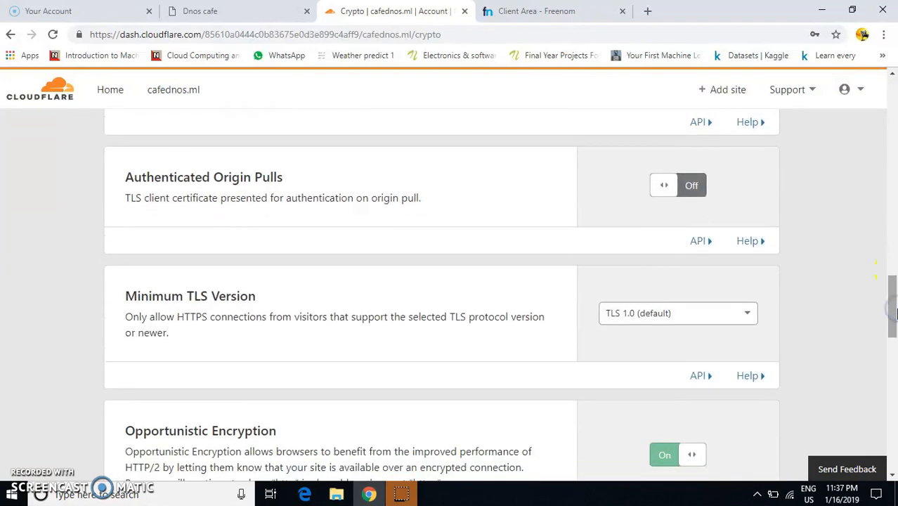
{"action": "scroll", "scroll_direction": "down", "scroll_amount": 3}
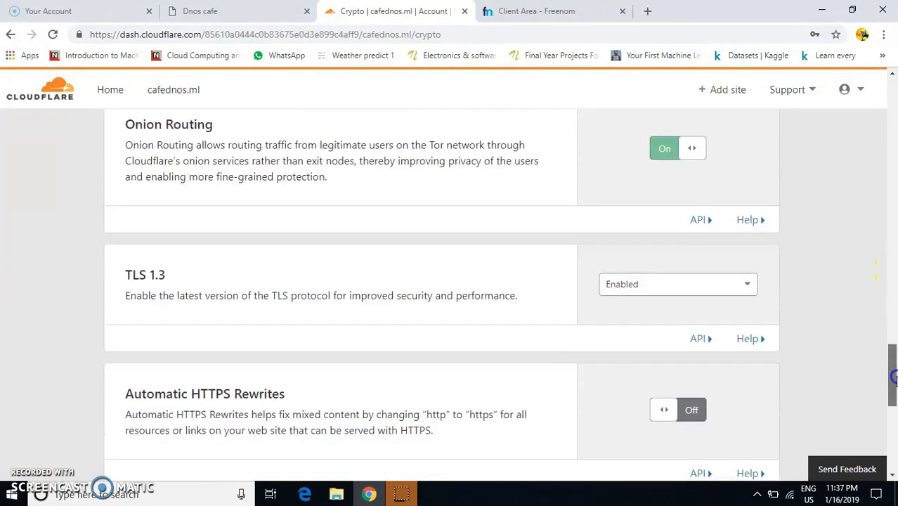
{"action": "scroll", "scroll_direction": "down", "scroll_amount": 3}
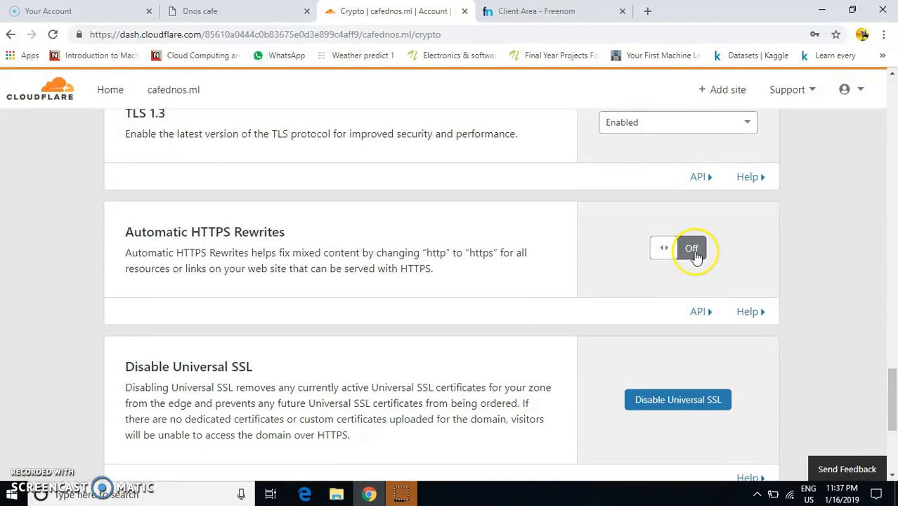
{"action": "left_click", "coordinate": [677, 249]}
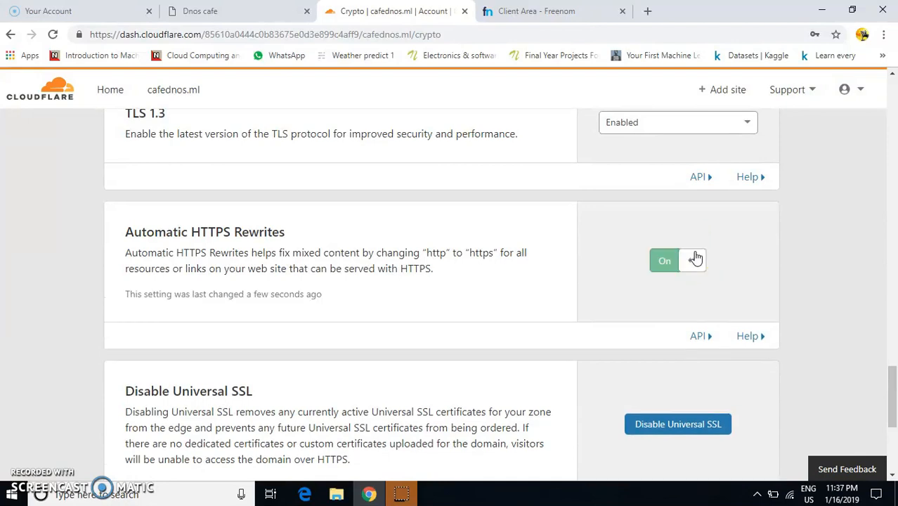
{"action": "scroll", "scroll_direction": "down", "scroll_amount": 3}
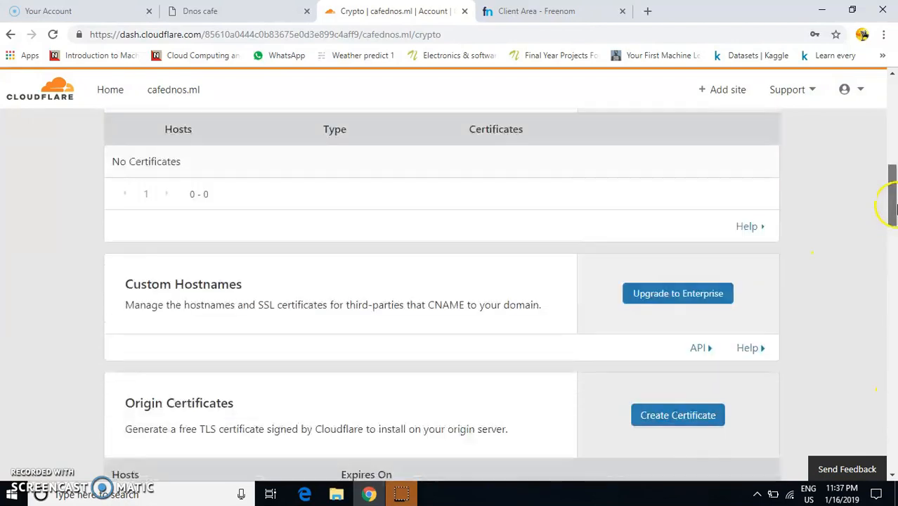
{"action": "scroll", "scroll_direction": "up", "scroll_amount": 3}
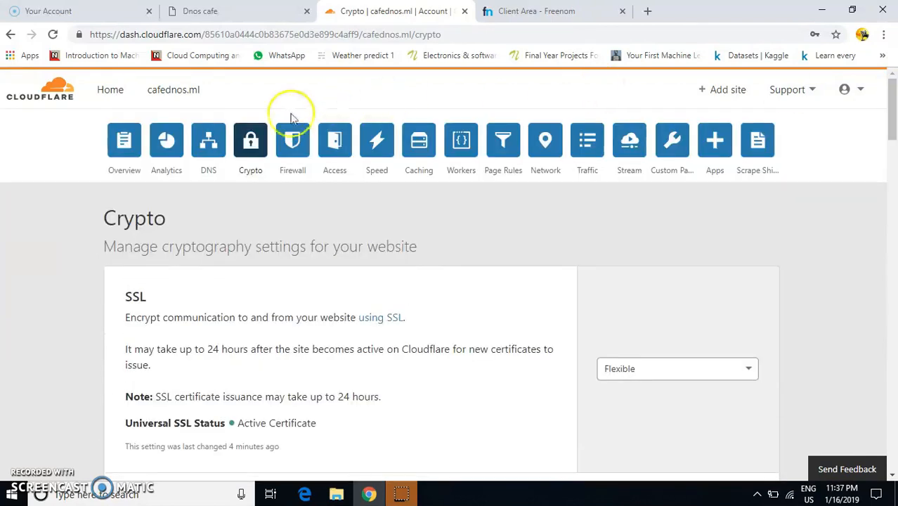
{"action": "left_click", "coordinate": [123, 141]}
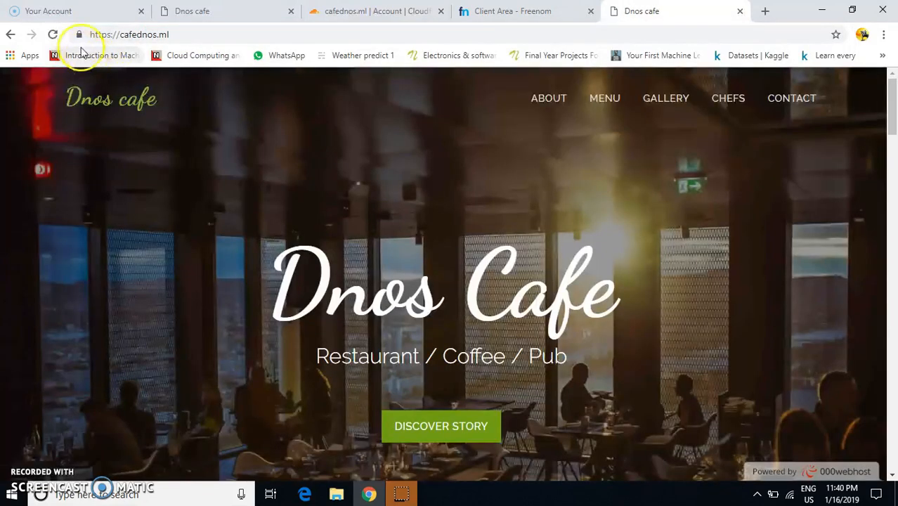
{"action": "left_click", "coordinate": [79, 34]}
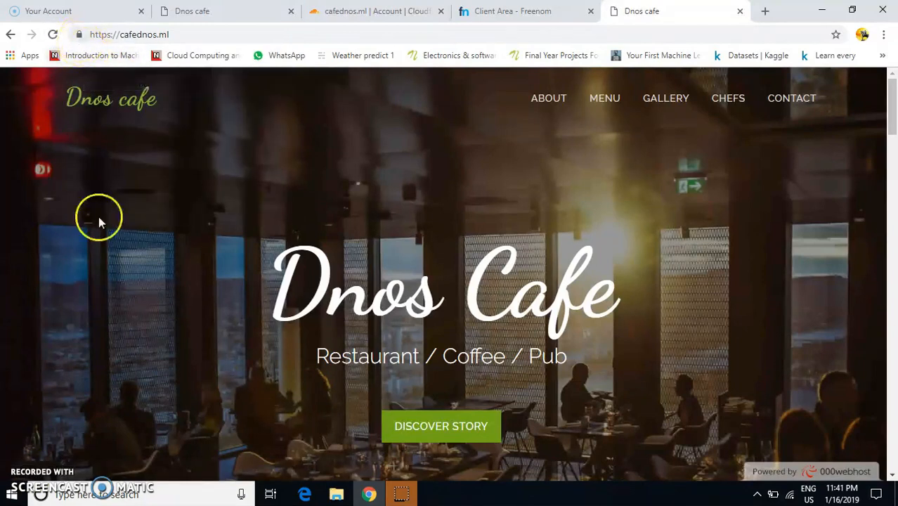
{"action": "mouse_move", "coordinate": [128, 225]}
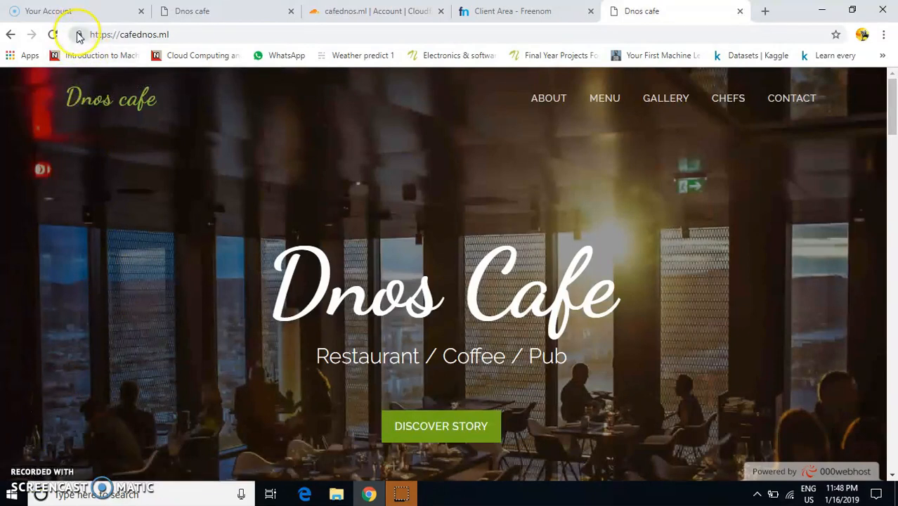
{"action": "left_click", "coordinate": [79, 33]}
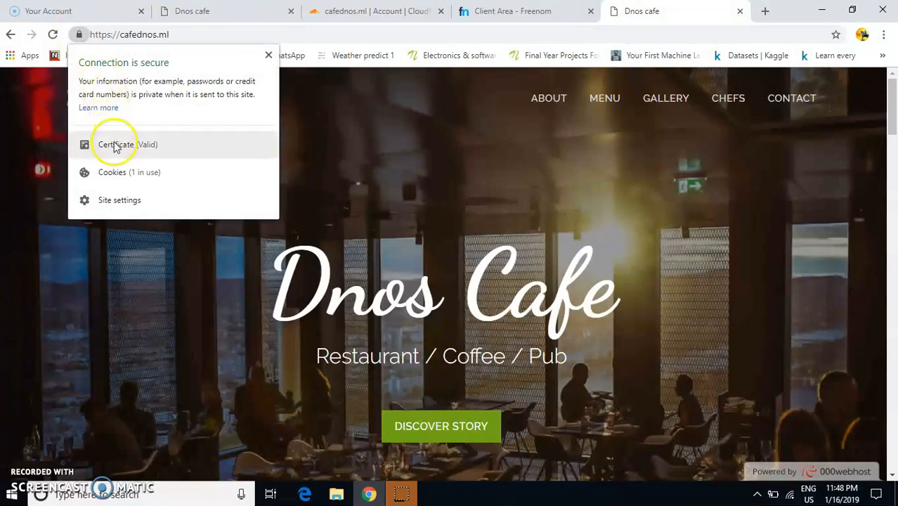
{"action": "left_click", "coordinate": [116, 144]}
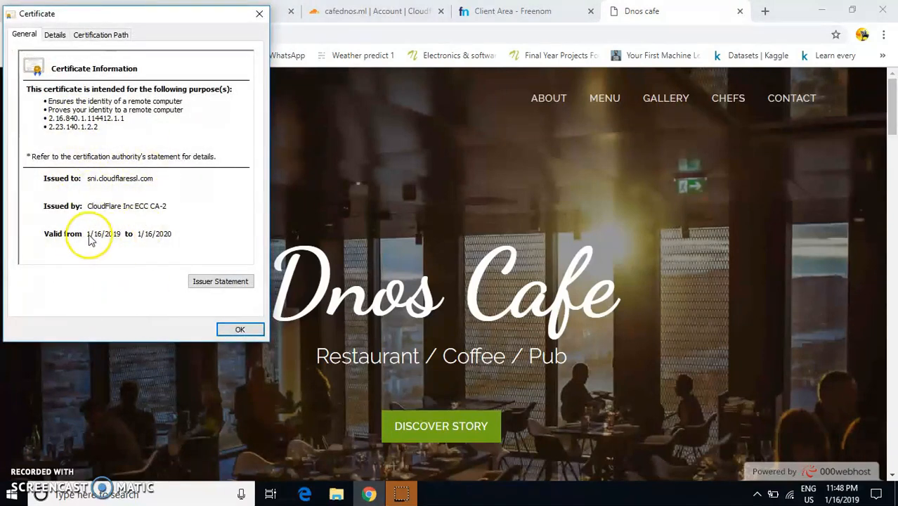
{"action": "mouse_move", "coordinate": [109, 239]}
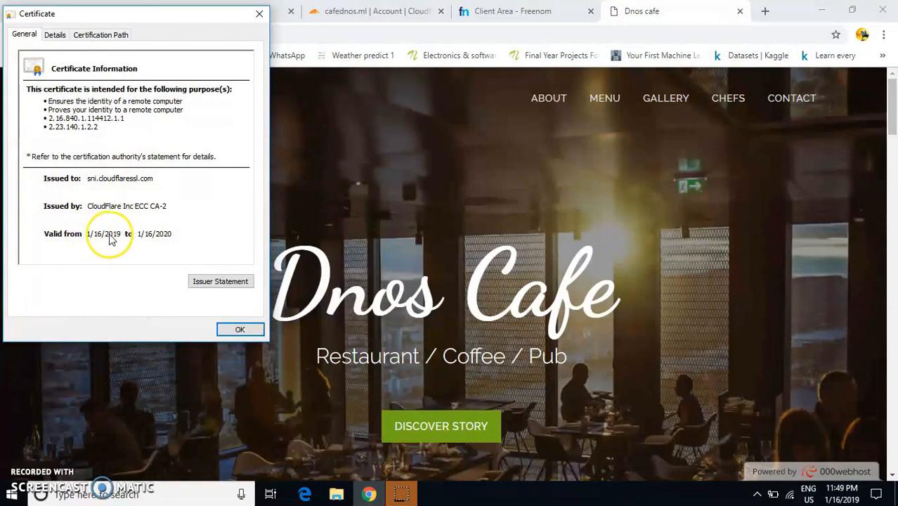
{"action": "mouse_move", "coordinate": [147, 239]}
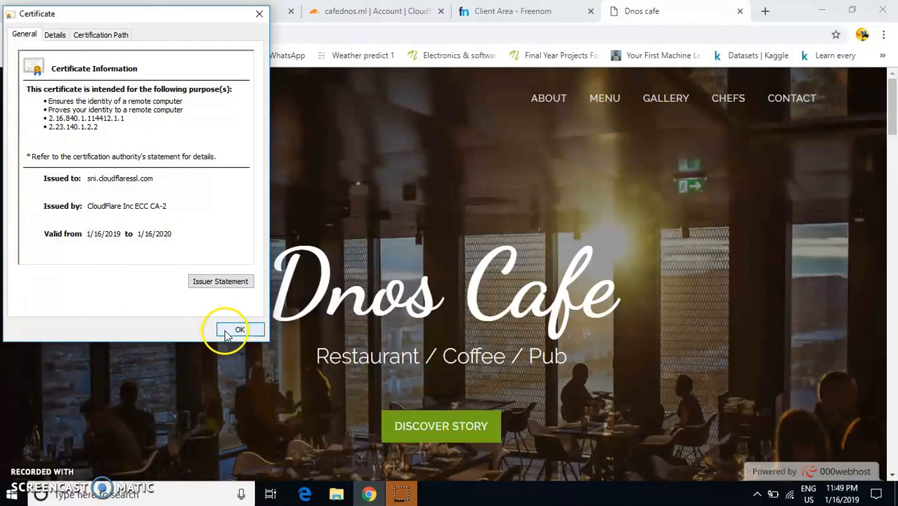
{"action": "left_click", "coordinate": [240, 330]}
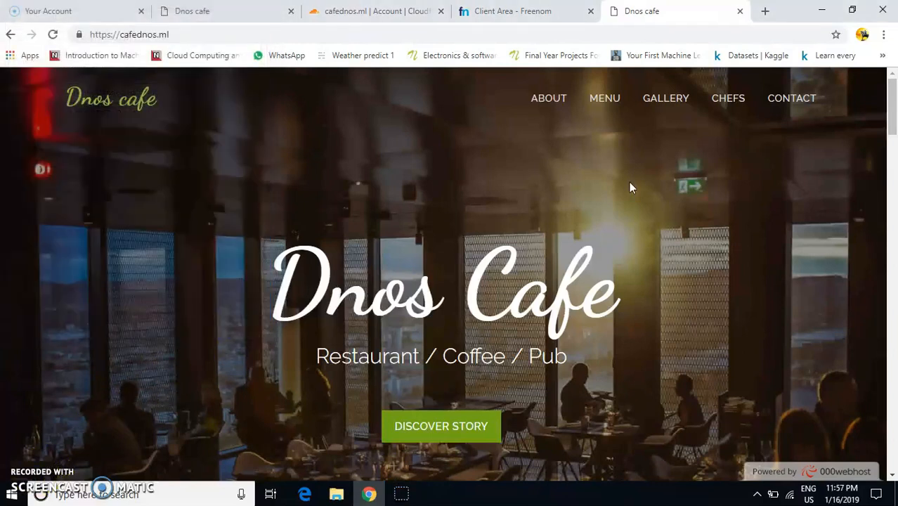
{"action": "left_click", "coordinate": [765, 11]}
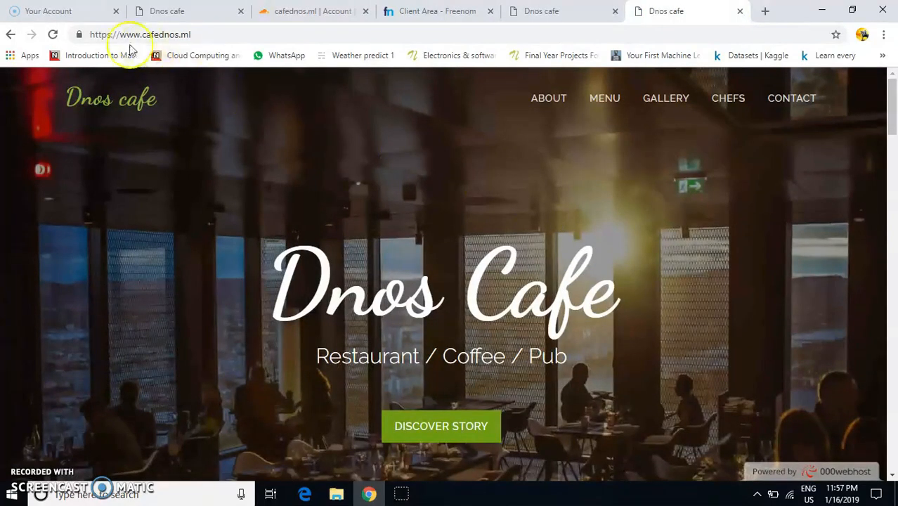
{"action": "left_click", "coordinate": [79, 34]}
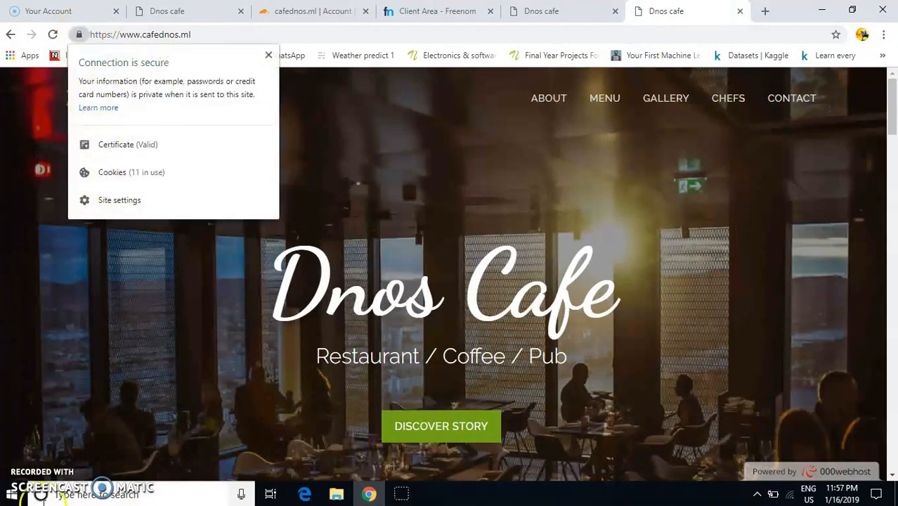